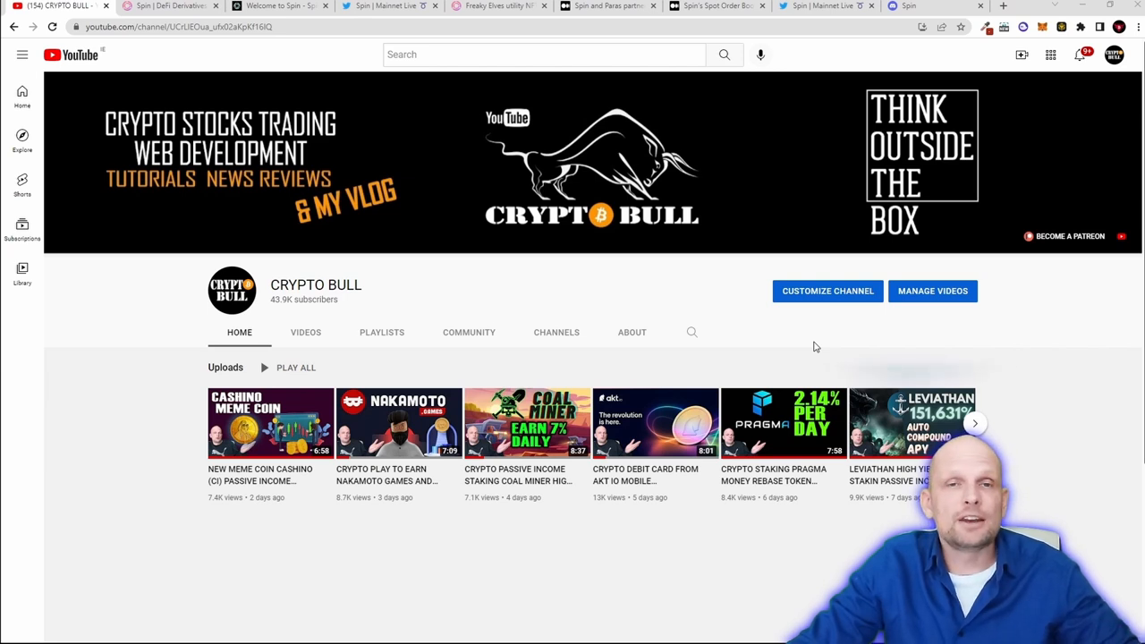
mouse_move(446, 226)
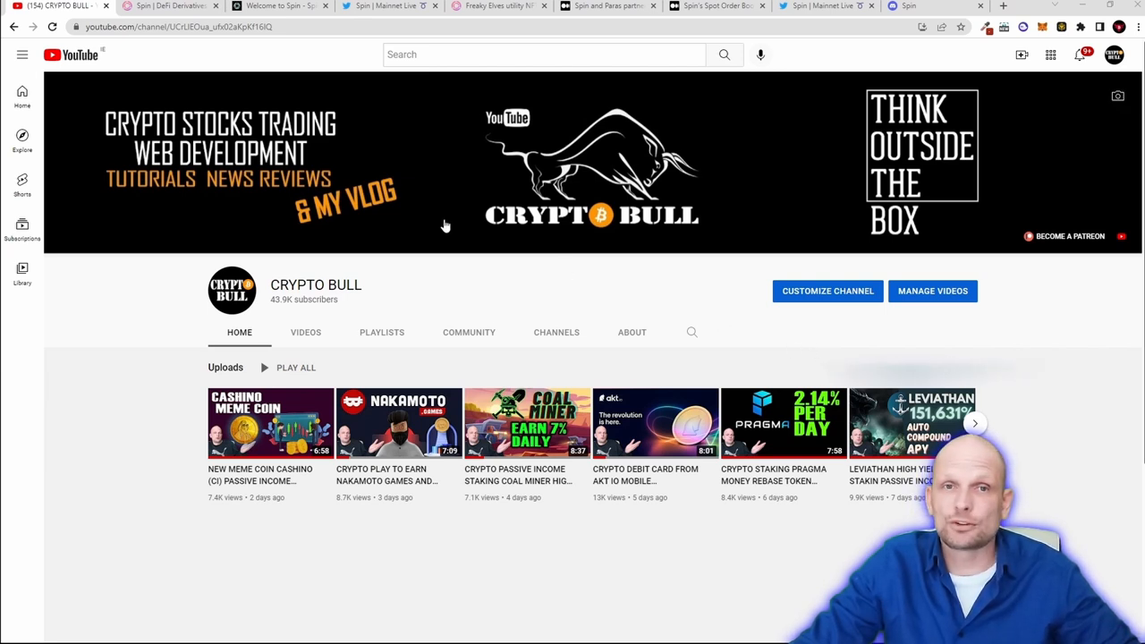
Highlight the tagline about developing an infrastructure for on-chain order book trading
left_click(165, 7)
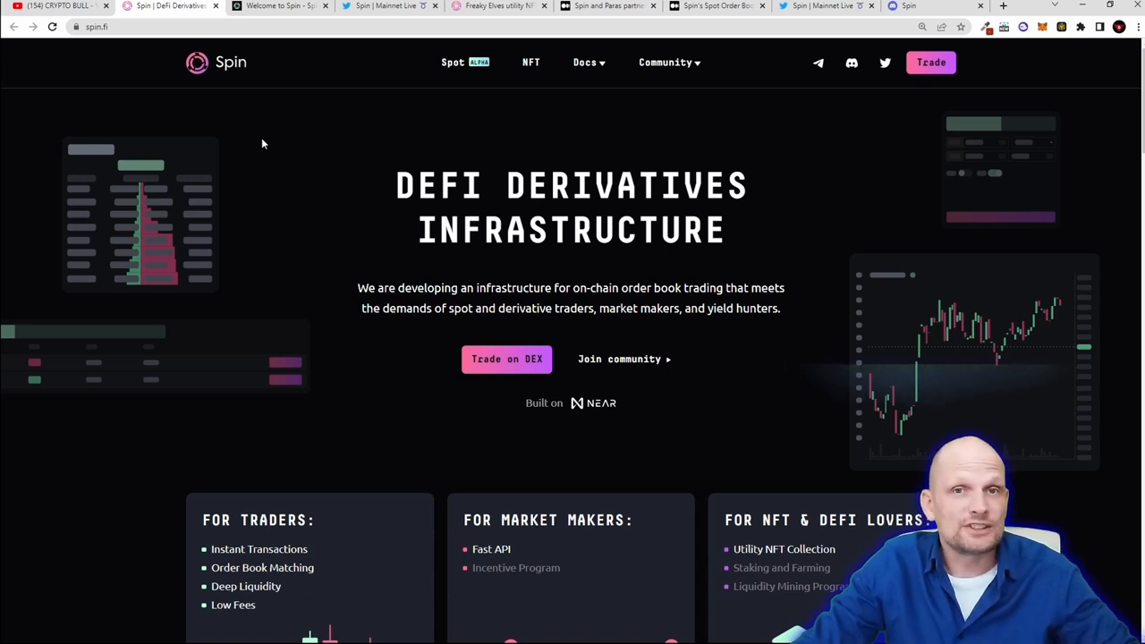
mouse_move(376, 185)
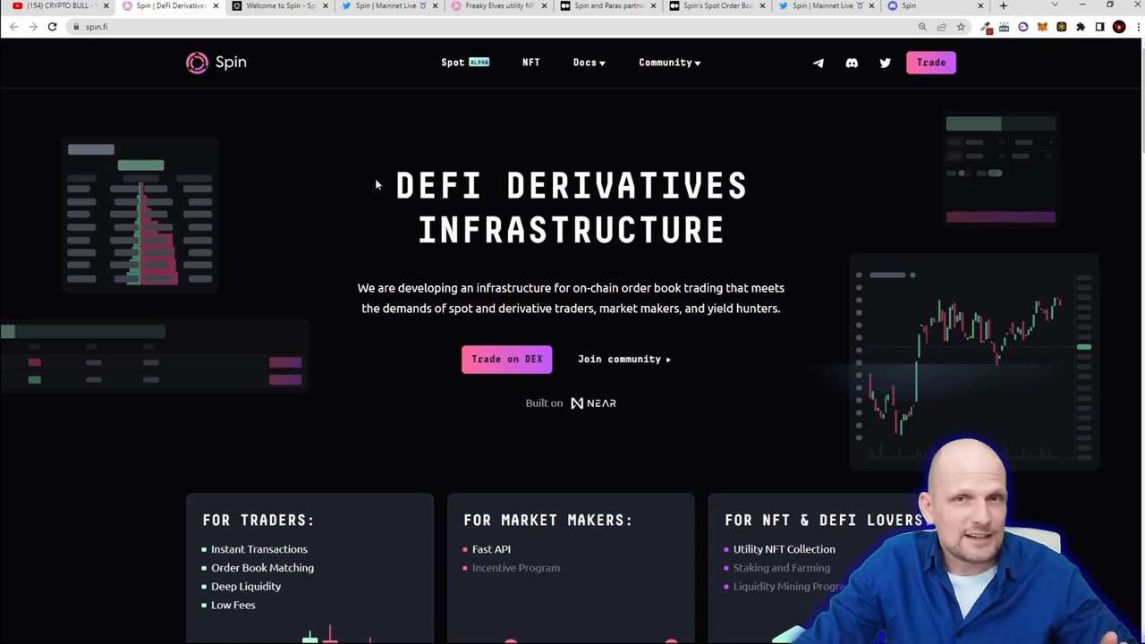
left_click_drag(394, 184, 748, 184)
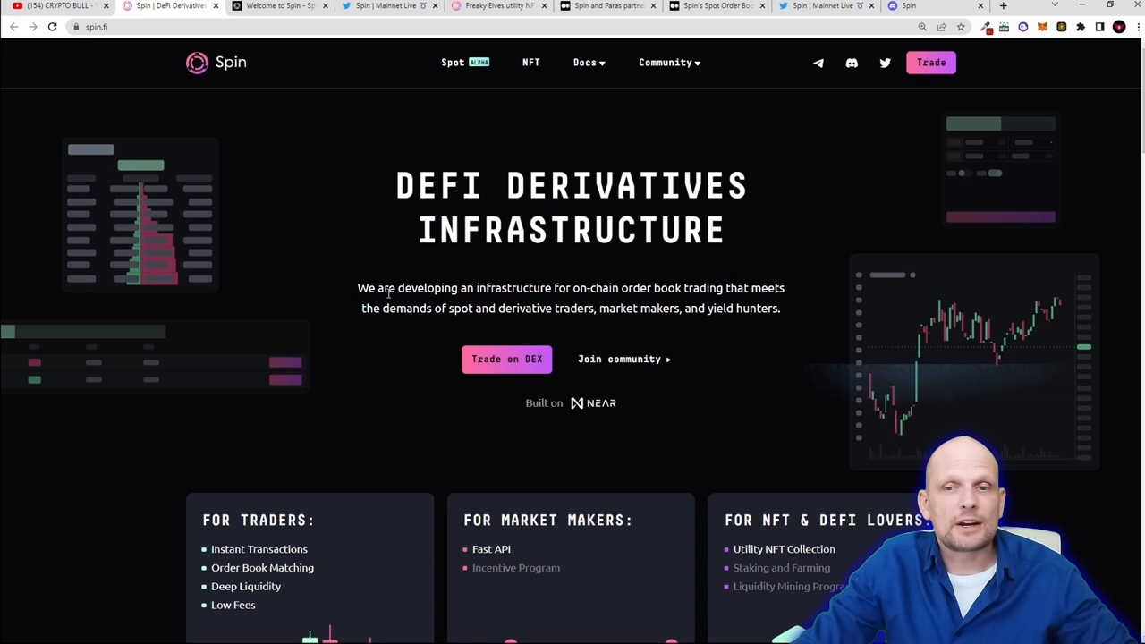
left_click_drag(386, 286, 579, 286)
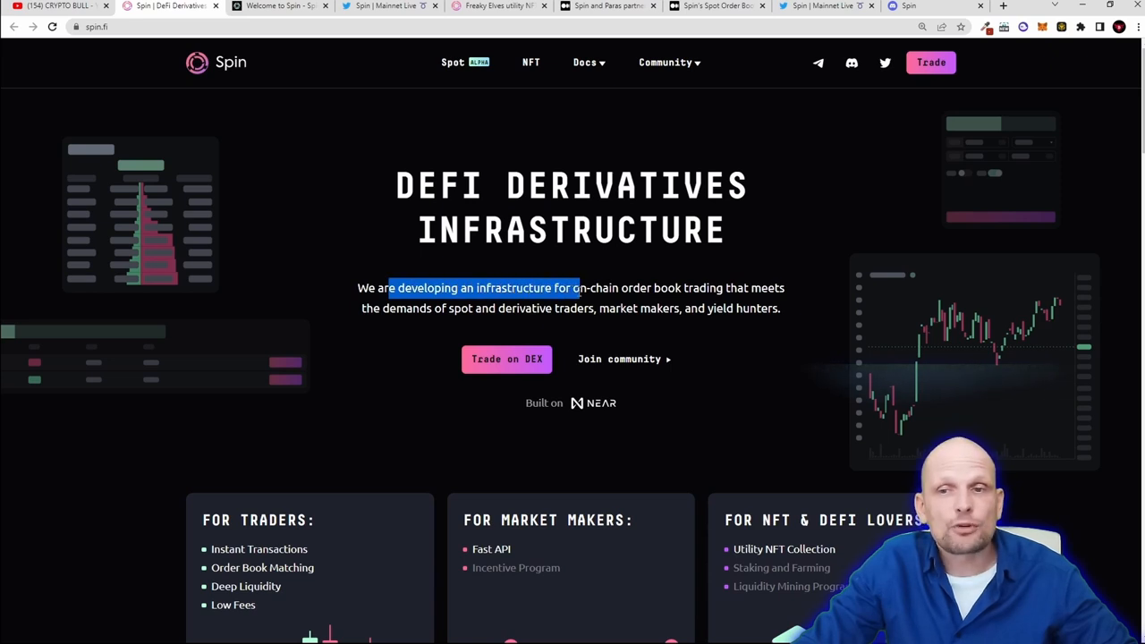
left_click_drag(580, 286, 723, 287)
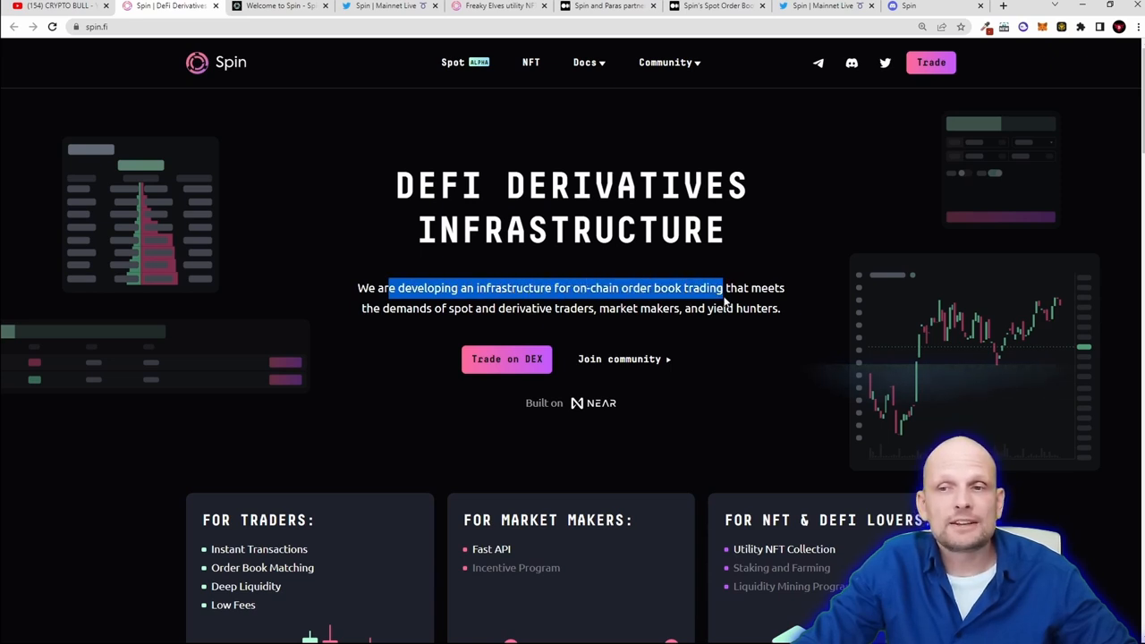
left_click_drag(725, 286, 515, 308)
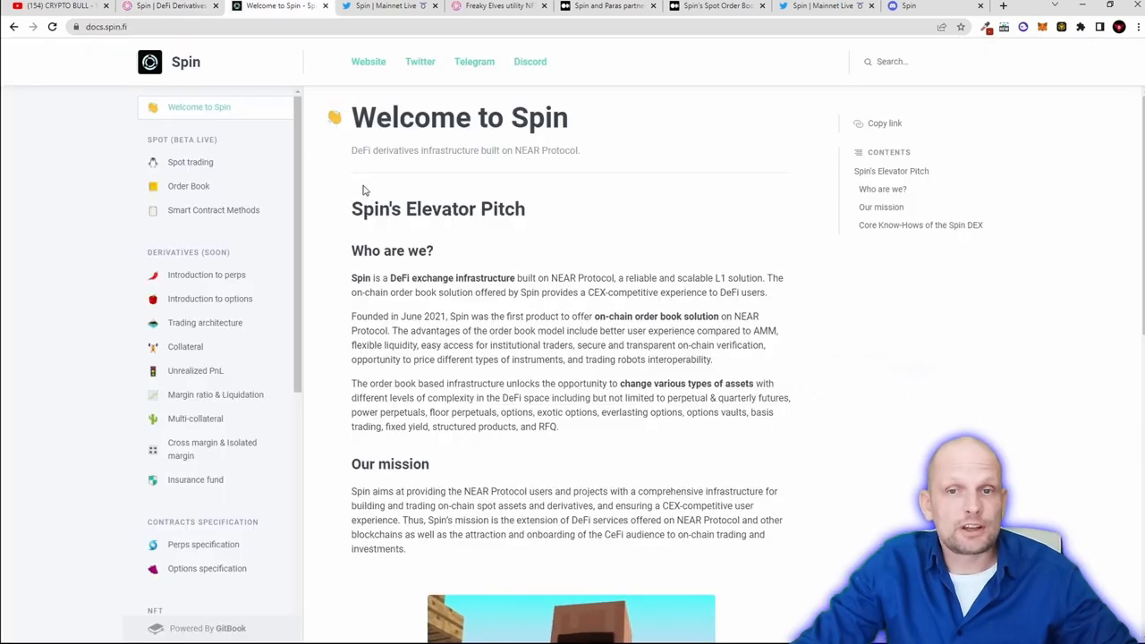
Highlight the Who are we? claim of a CEX-competitive trading experience
scroll("down", 3)
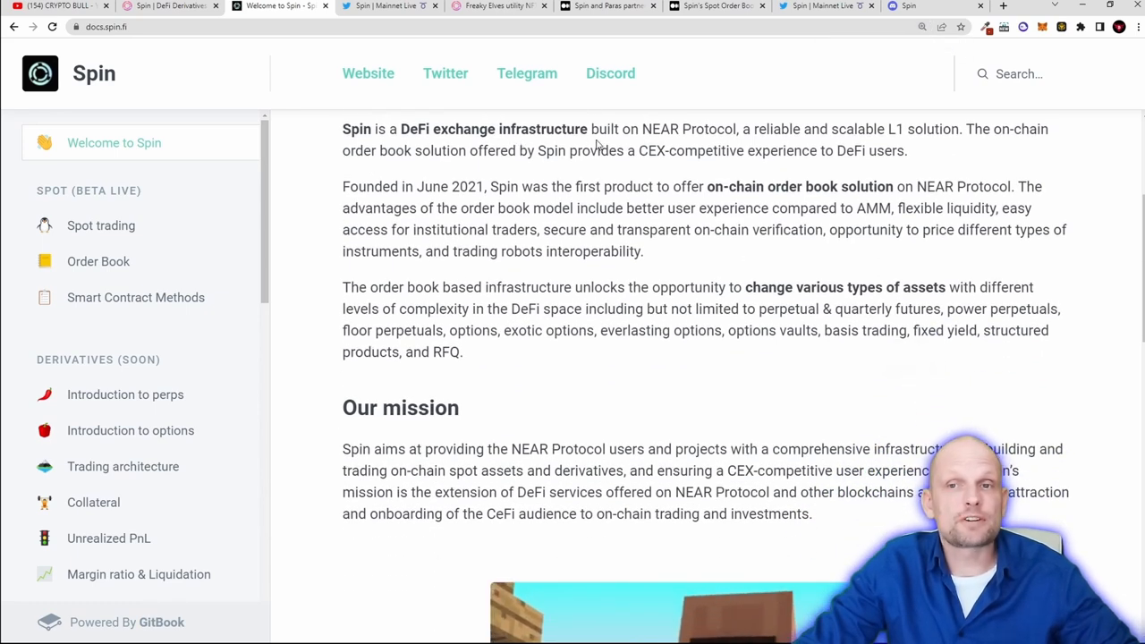
left_click_drag(631, 129, 730, 129)
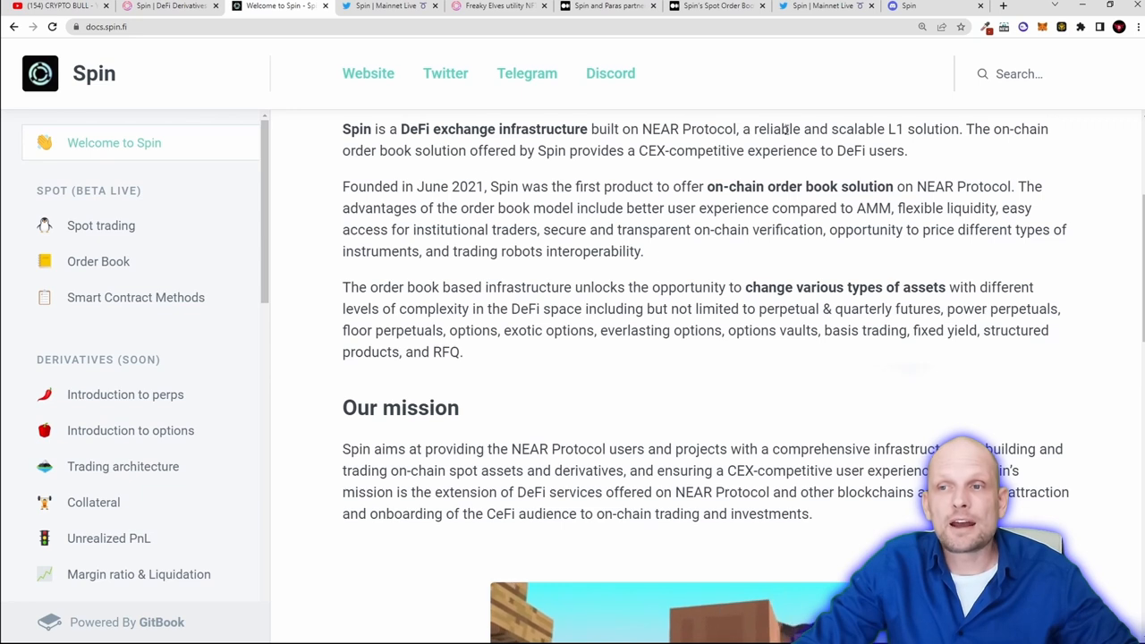
double_click(898, 129)
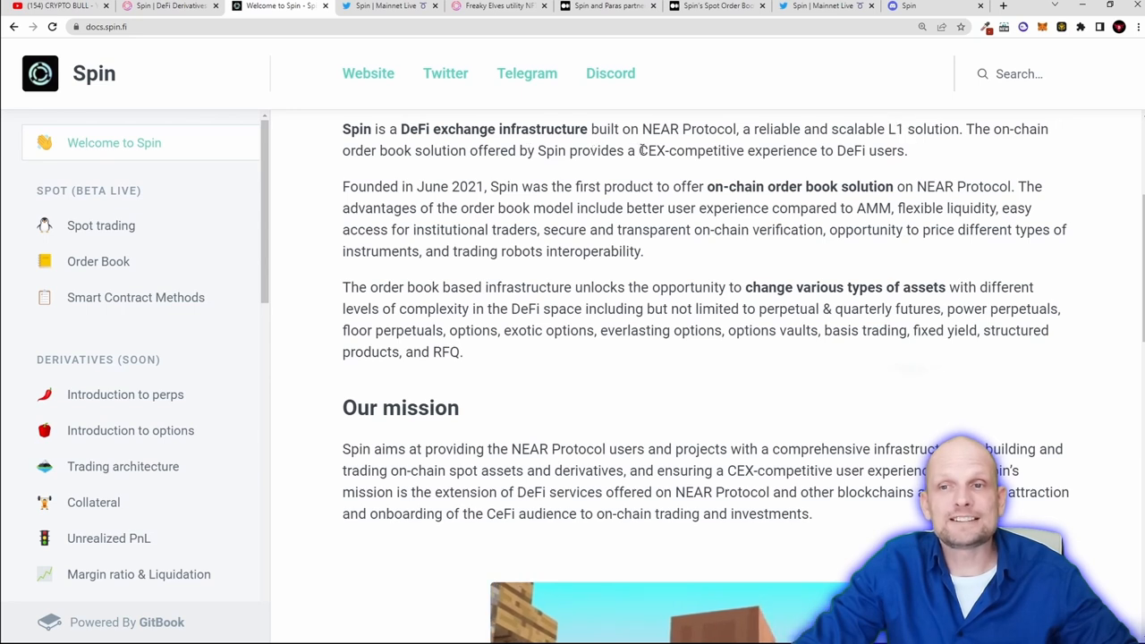
double_click(687, 150)
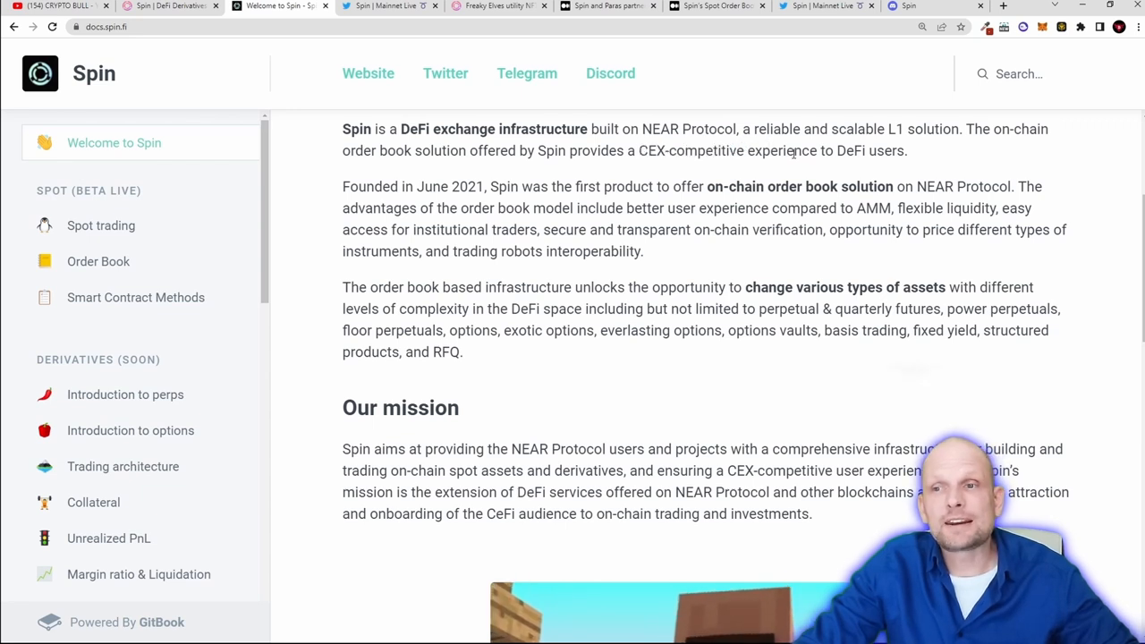
left_click_drag(792, 150, 905, 150)
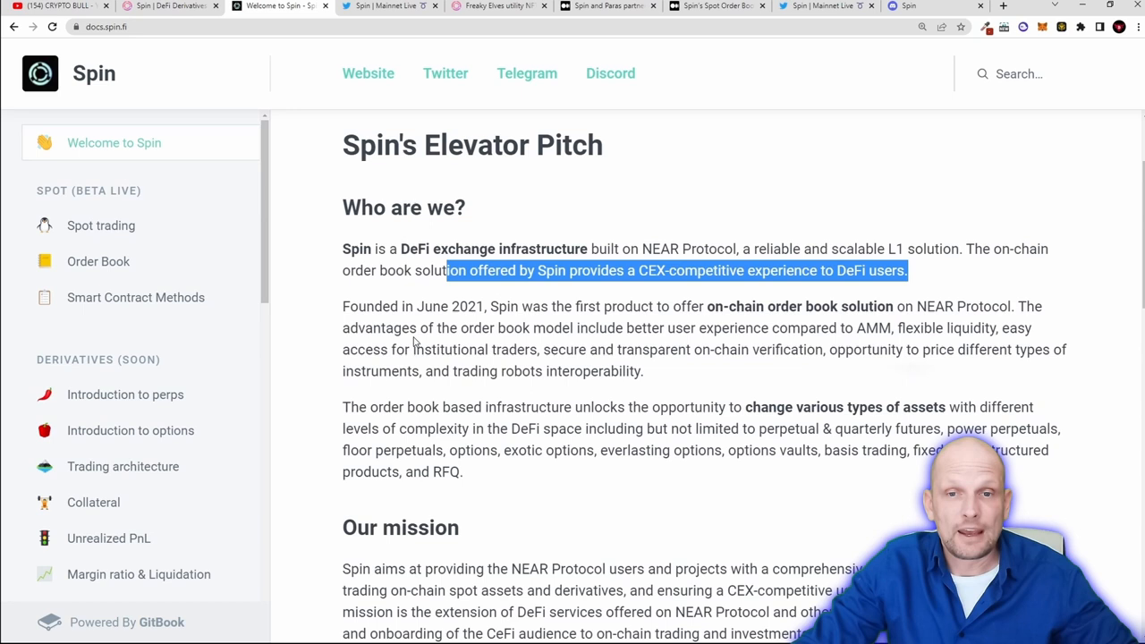
Highlight the June 2021 founding and the order-book-versus-AMM comparison
left_click_drag(343, 306, 519, 306)
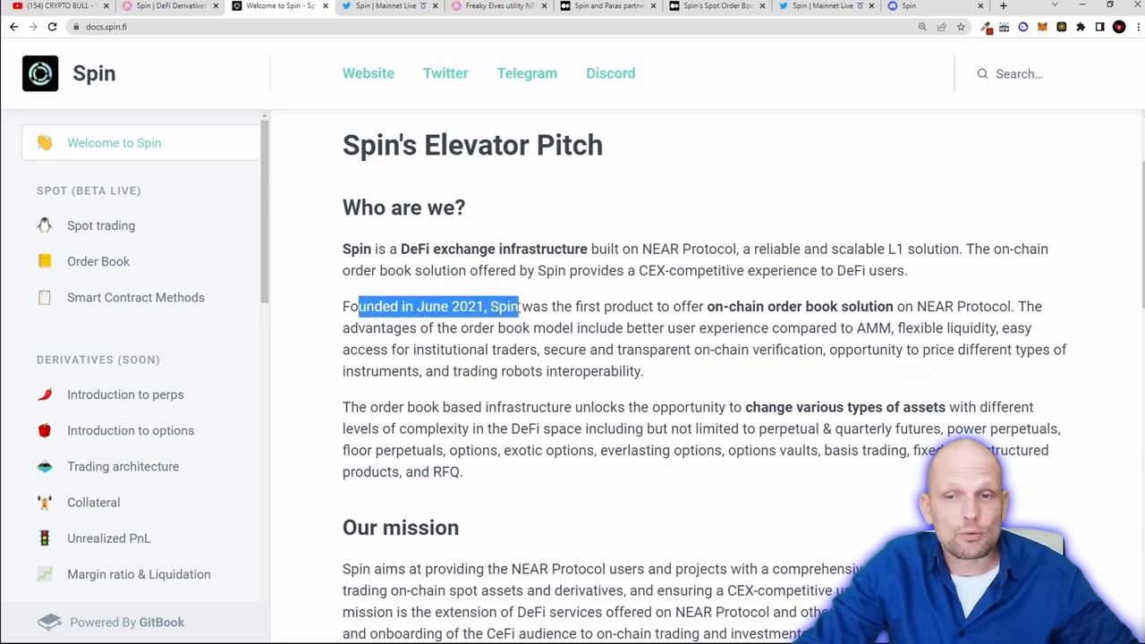
left_click_drag(515, 306, 716, 306)
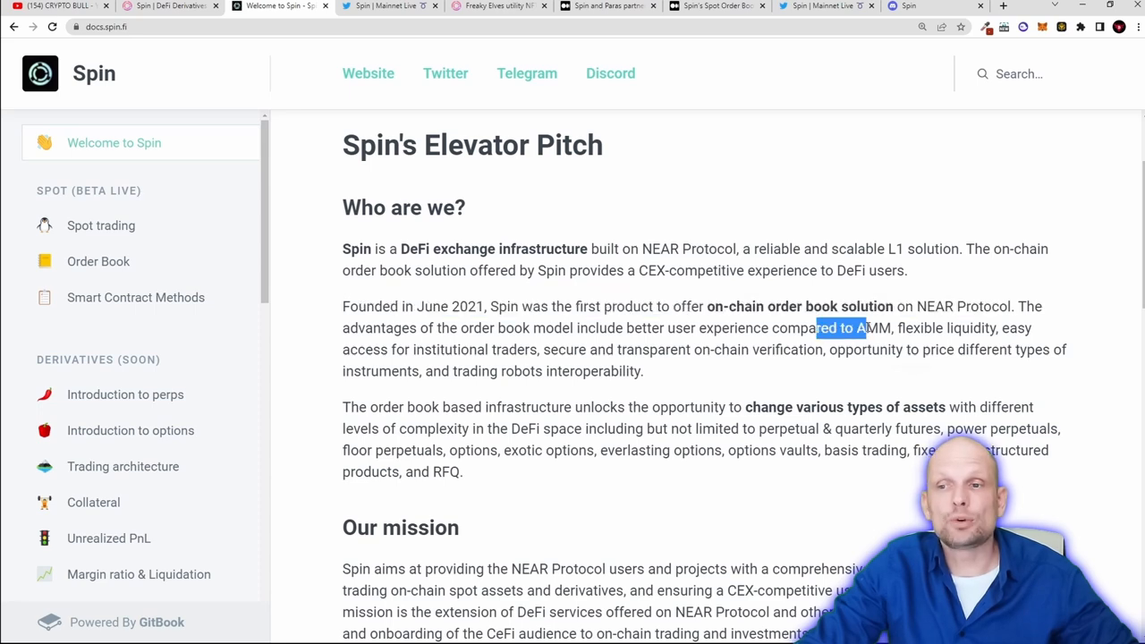
scroll("down", 3)
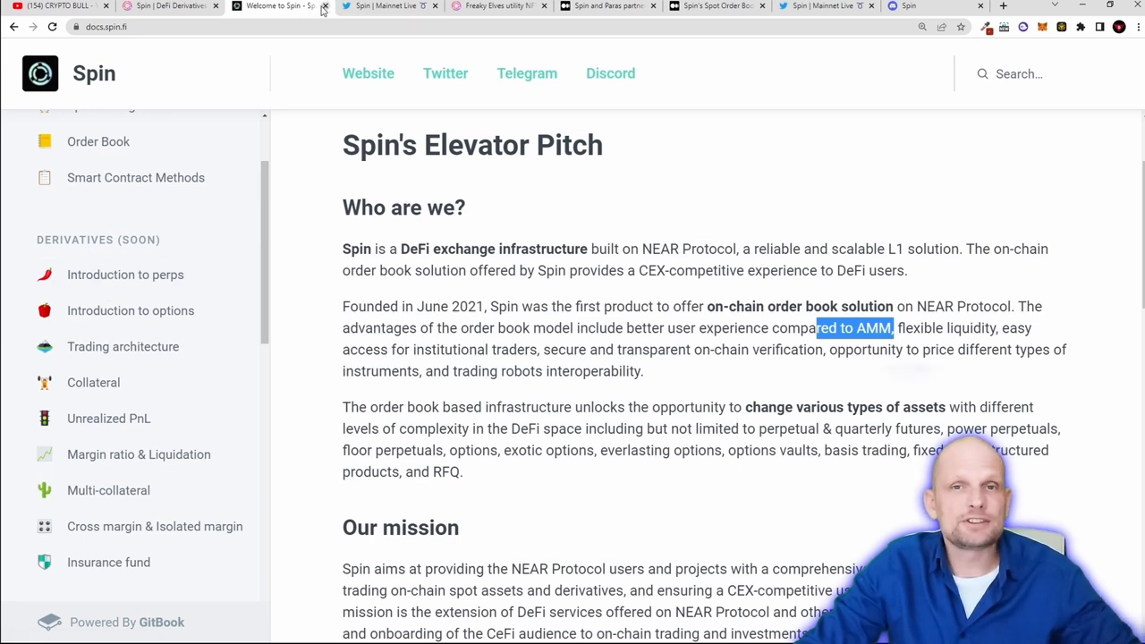
mouse_move(277, 7)
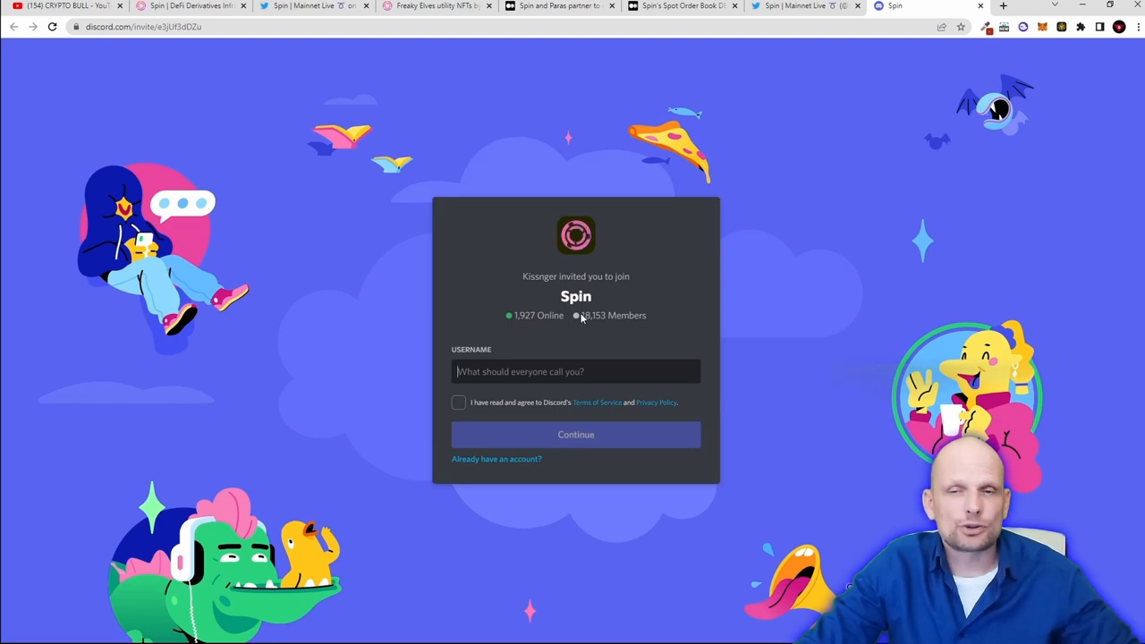
mouse_move(587, 328)
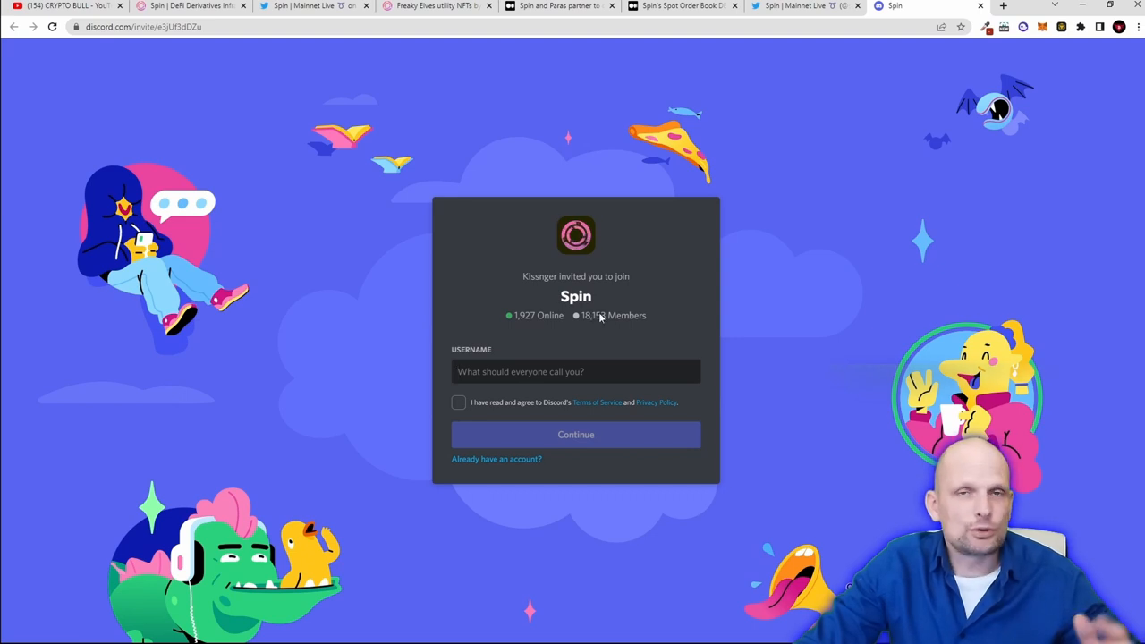
mouse_move(598, 329)
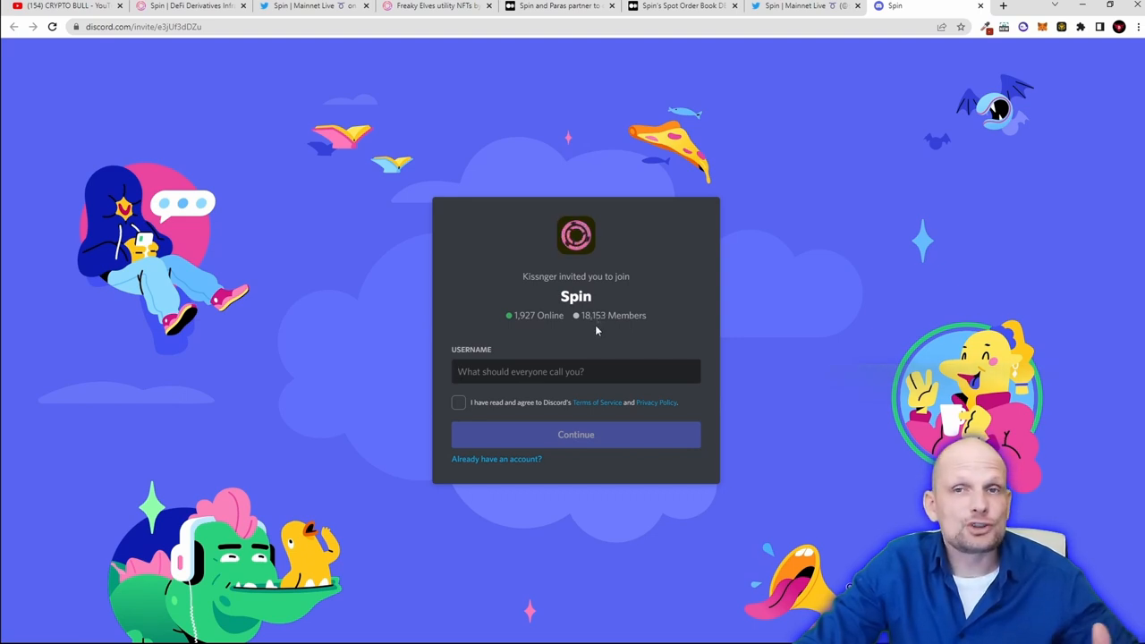
Bring up the Spin Discord server invite with its online and member counts
left_click(349, 7)
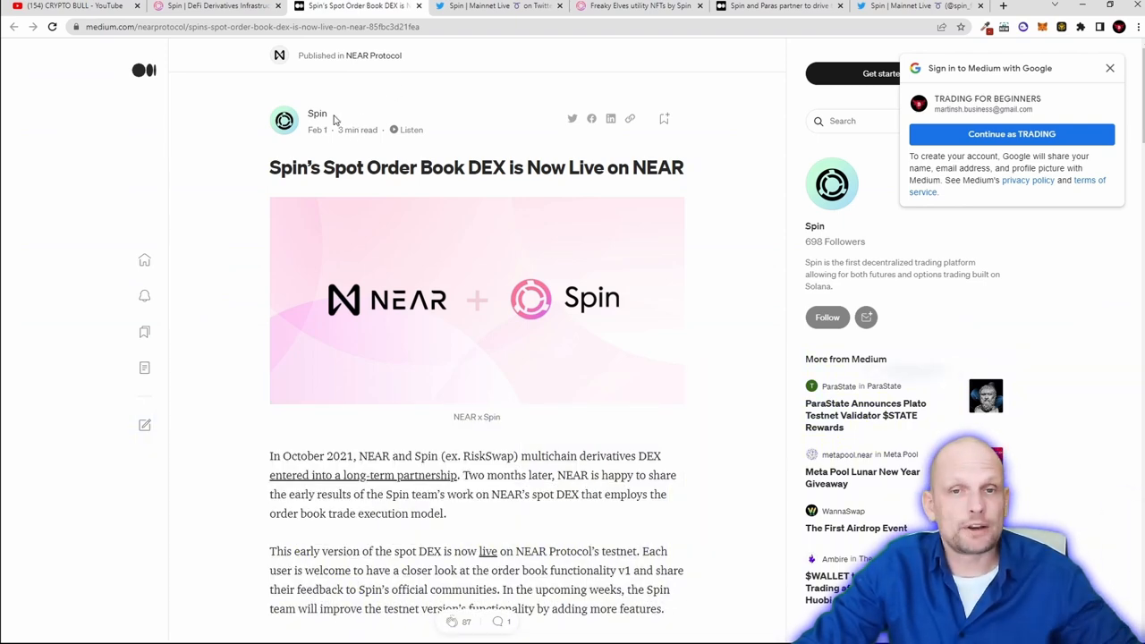
Highlight the NEAR spot DEX article headline and its 'In October 2021' opening
left_click_drag(268, 168, 634, 168)
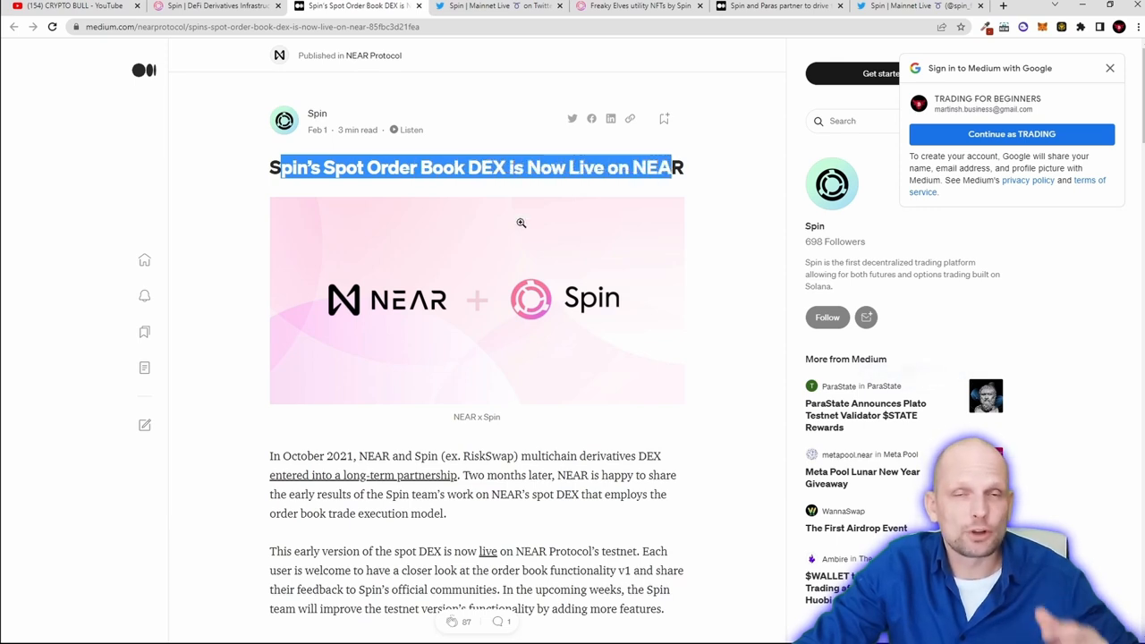
scroll("down", 3)
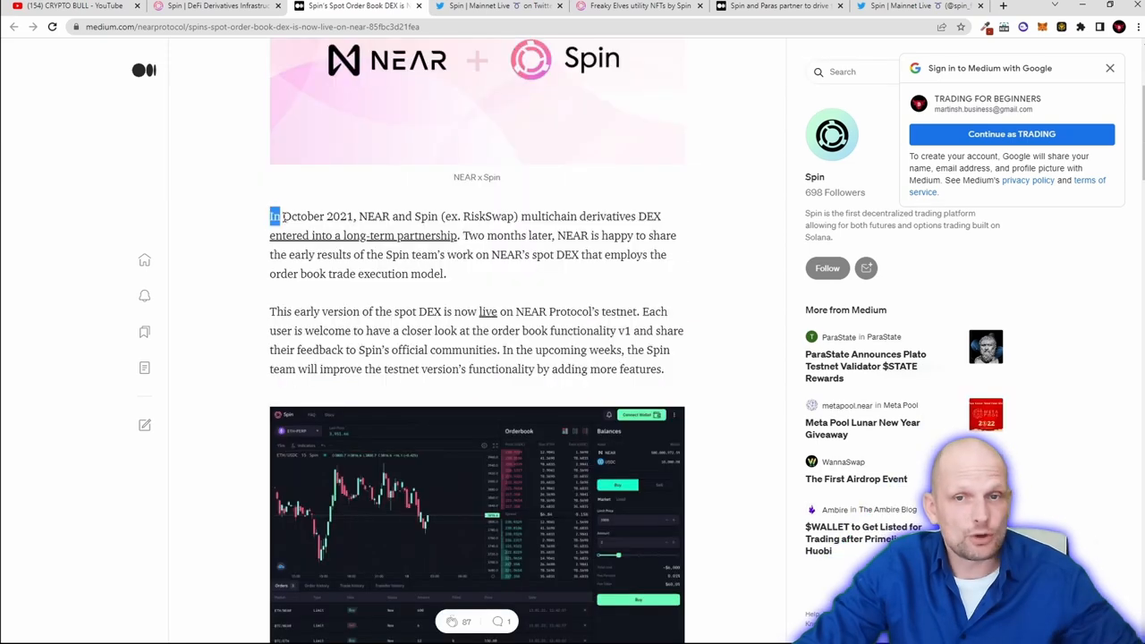
left_click_drag(272, 214, 356, 215)
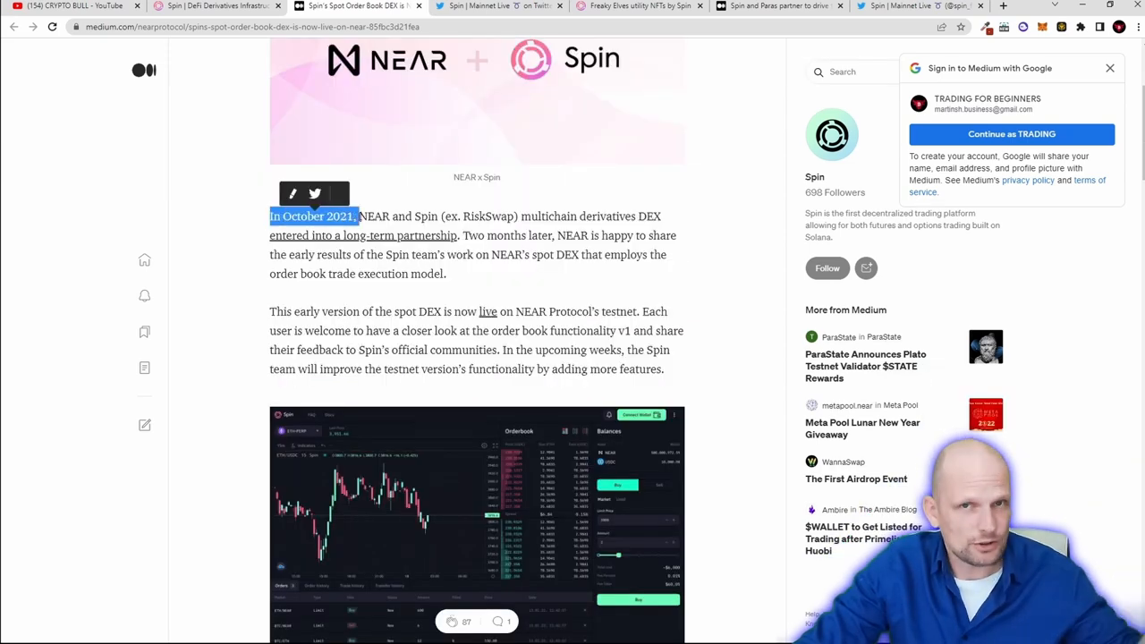
left_click_drag(365, 215, 440, 214)
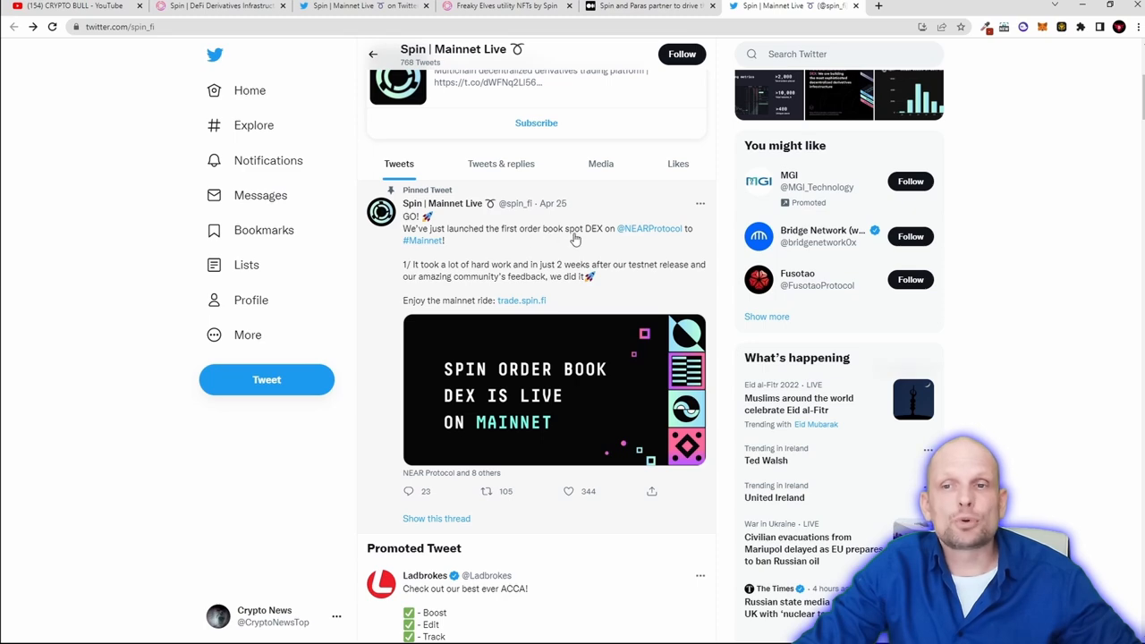
mouse_move(649, 229)
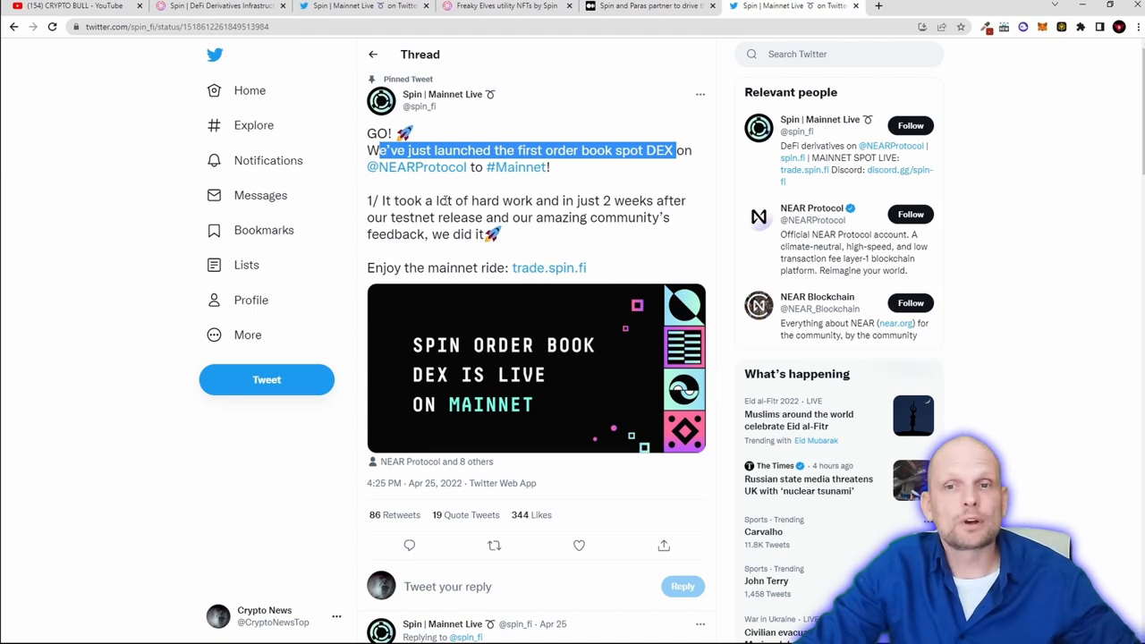
mouse_move(640, 232)
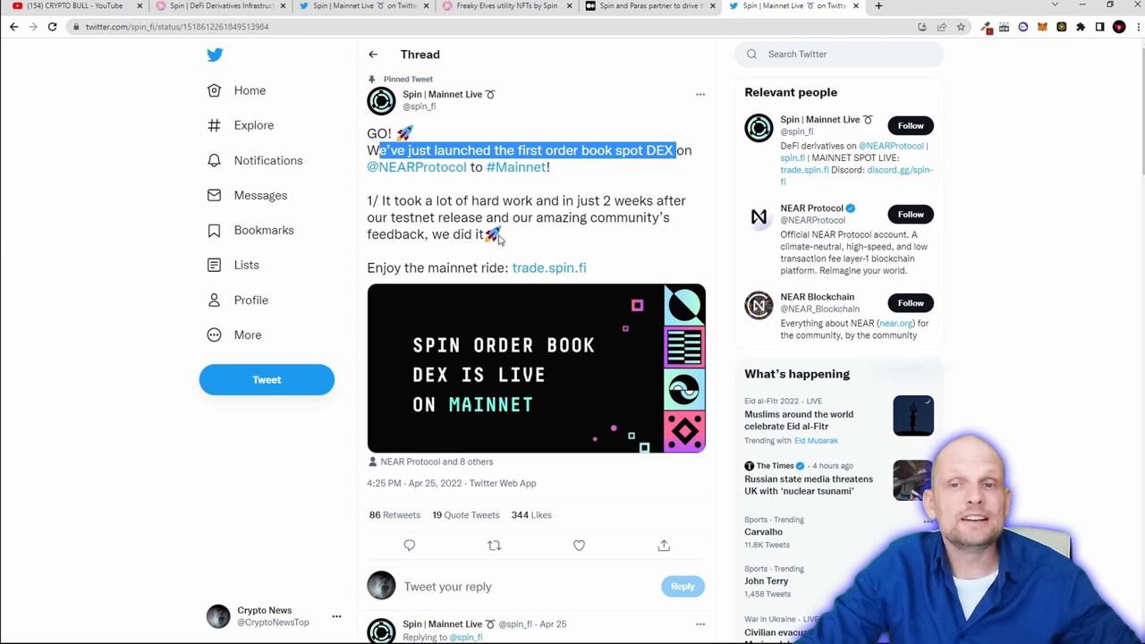
mouse_move(548, 268)
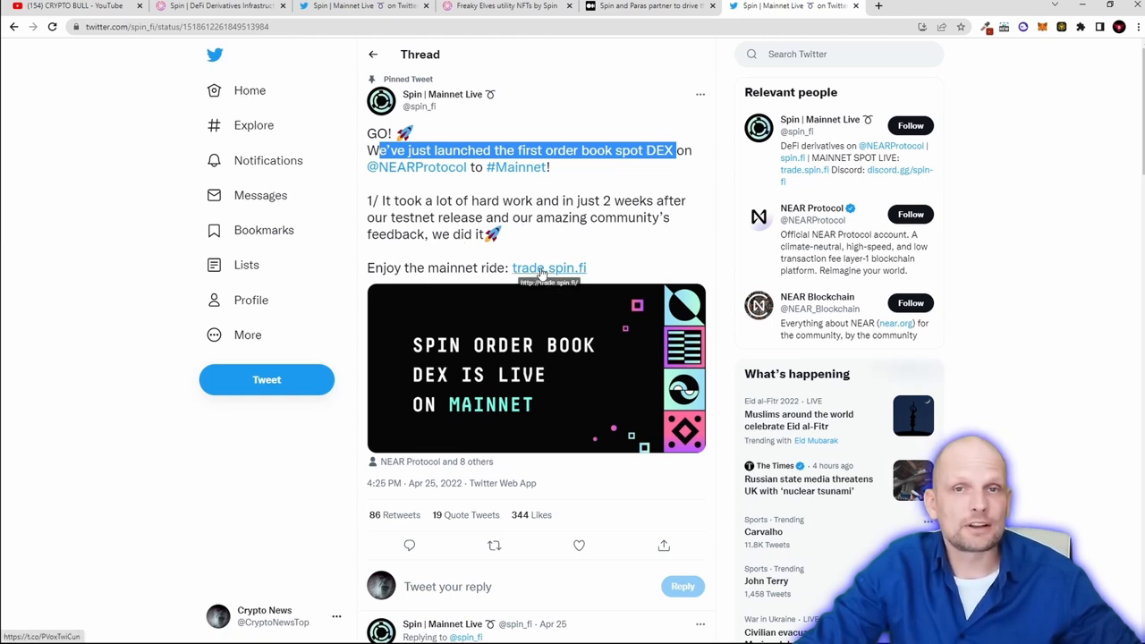
Leave the pinned mainnet launch tweet and return to the Spin homepage
left_click(547, 268)
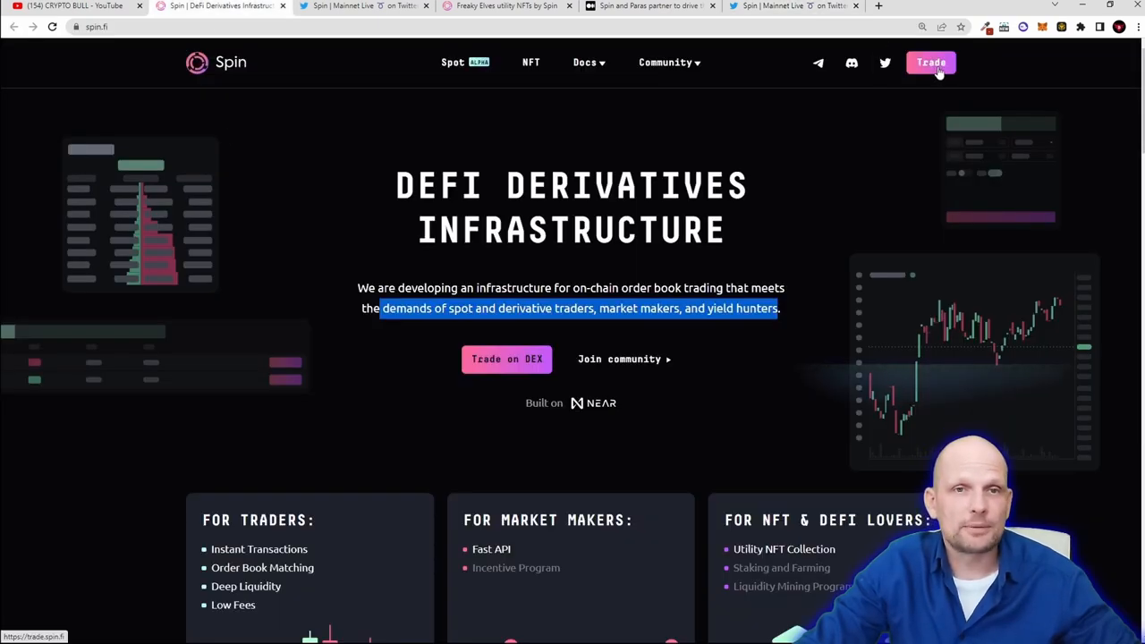
Launch the Spin trading app via the Trade button
left_click(930, 61)
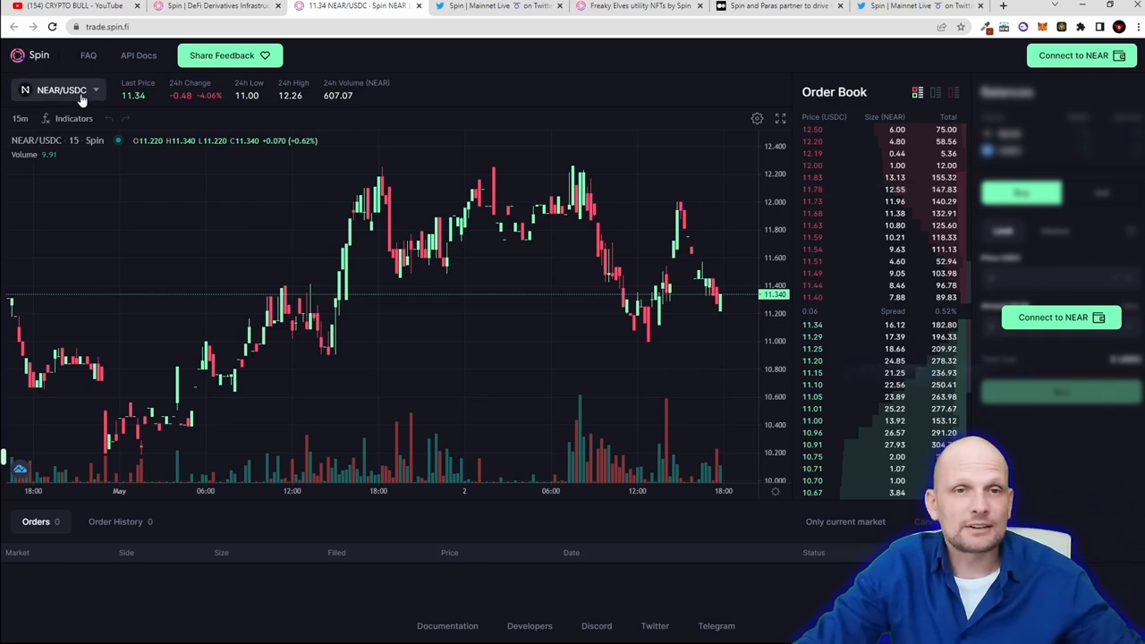
View the market list beside NEAR/USDC, then return to the Spin homepage tab
left_click(61, 90)
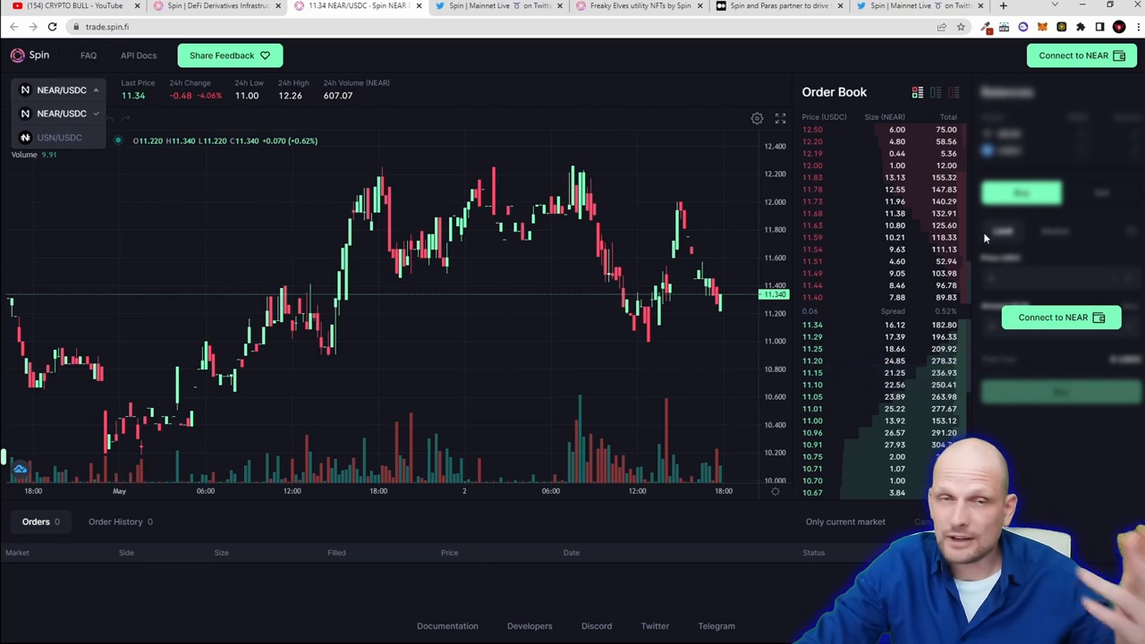
mouse_move(218, 9)
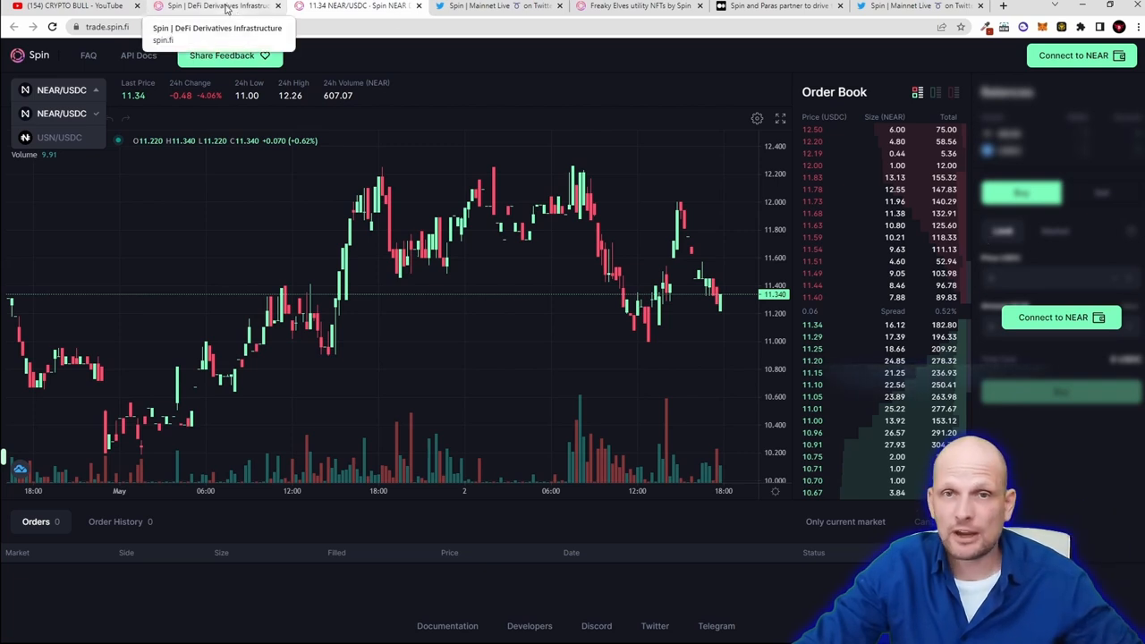
left_click(219, 8)
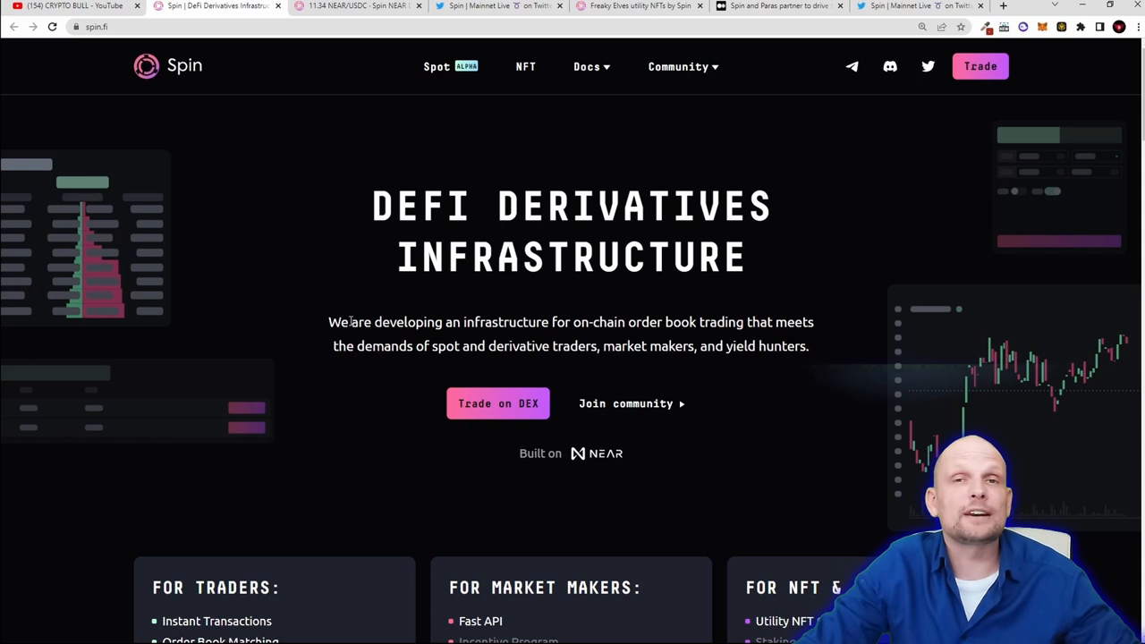
mouse_move(343, 129)
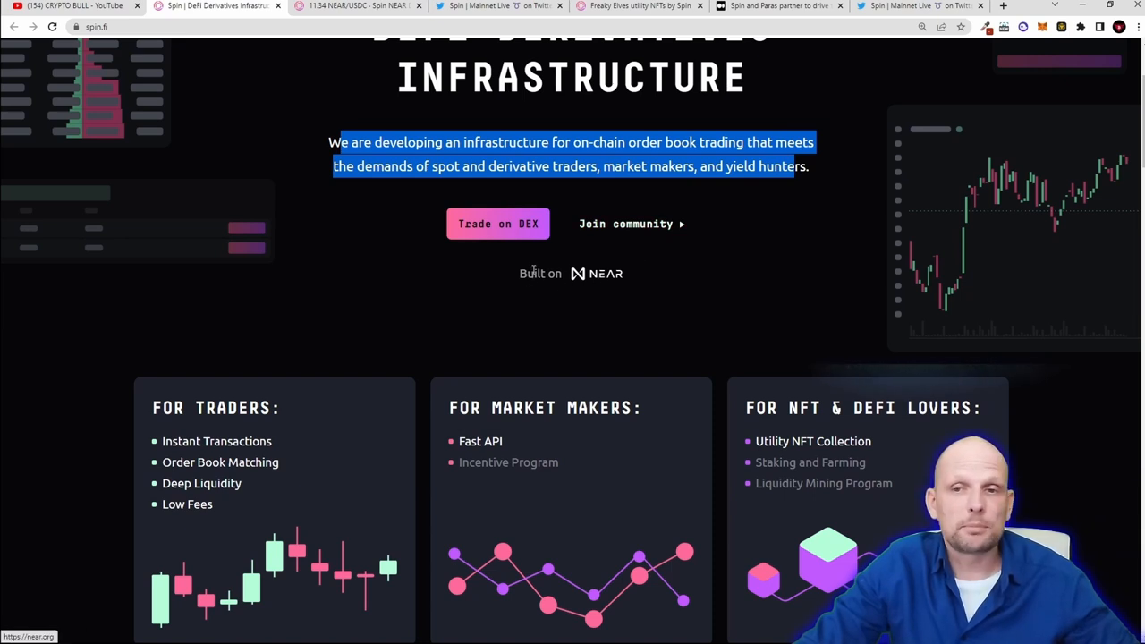
Scroll to the For Traders, For Market Makers and For NFT & DeFi Lovers cards
scroll("down", 3)
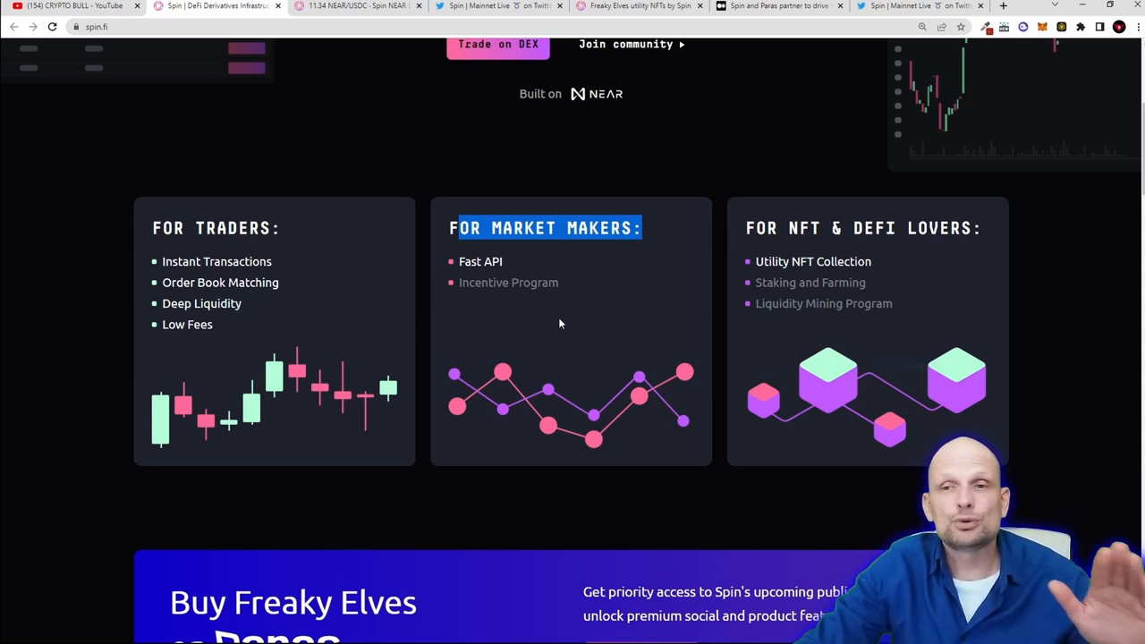
mouse_move(499, 322)
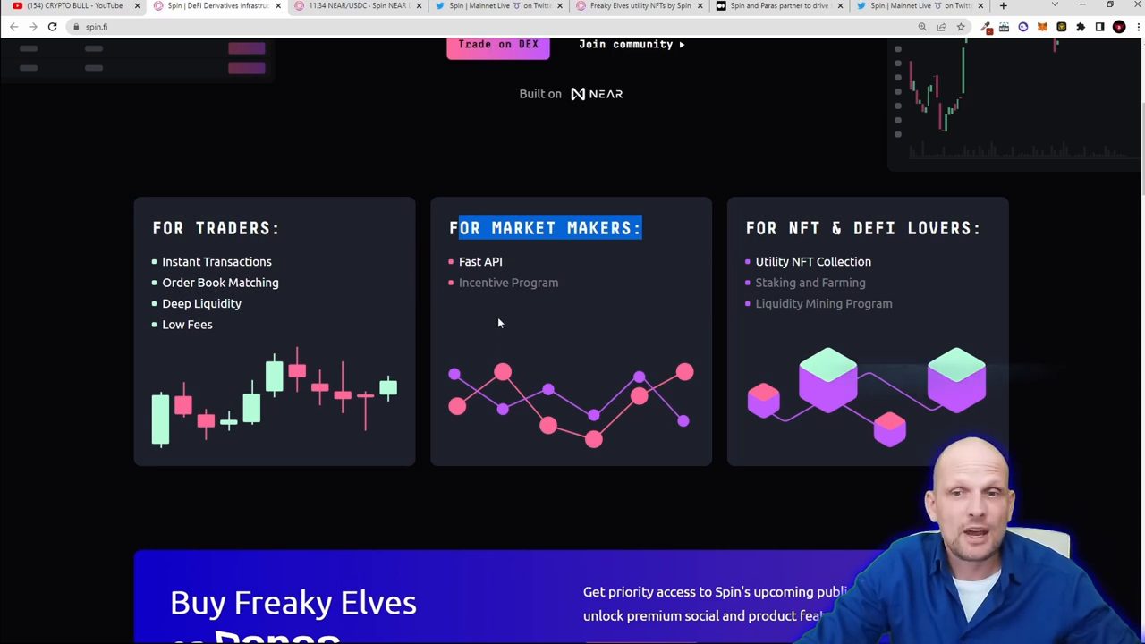
mouse_move(501, 297)
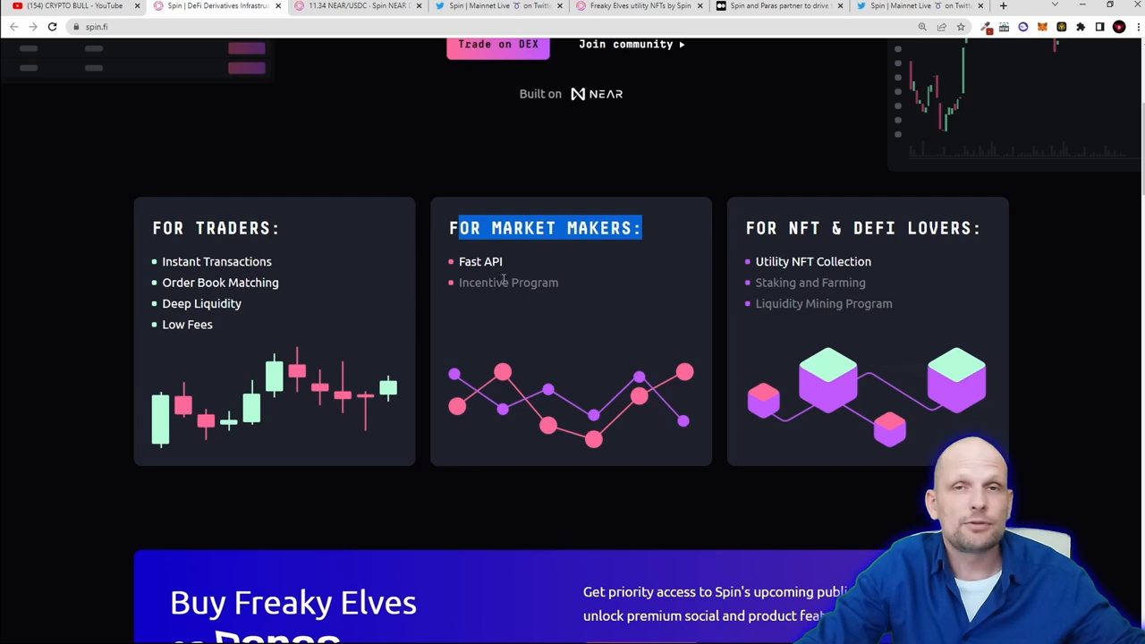
Highlight the About Us paragraph about combining CeFi and DeFi
scroll("down", 3)
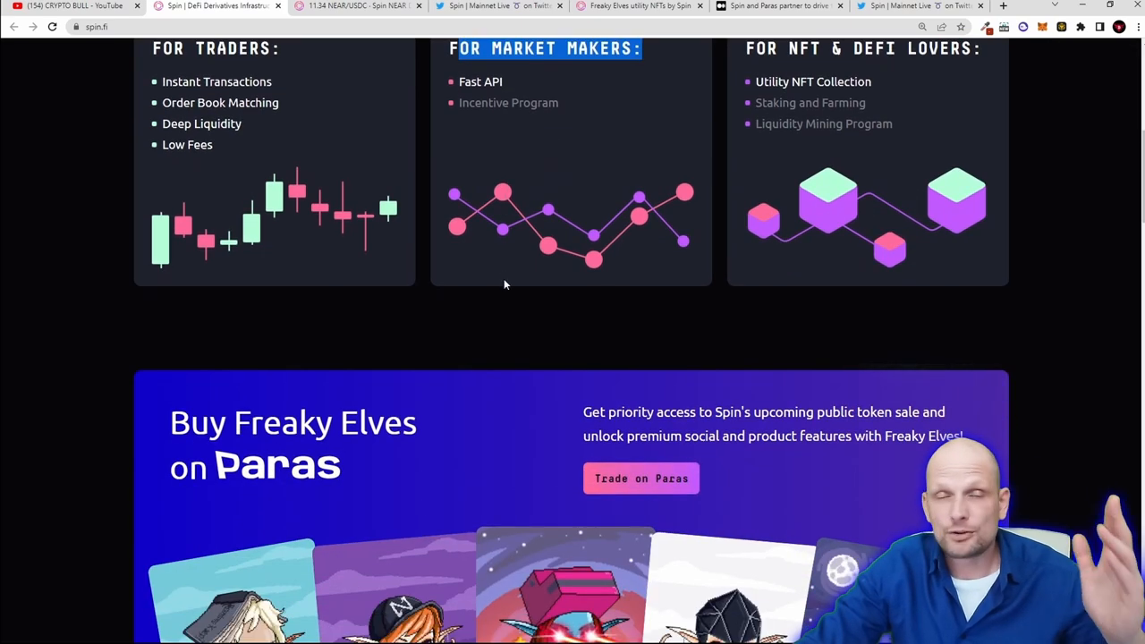
scroll("up", 3)
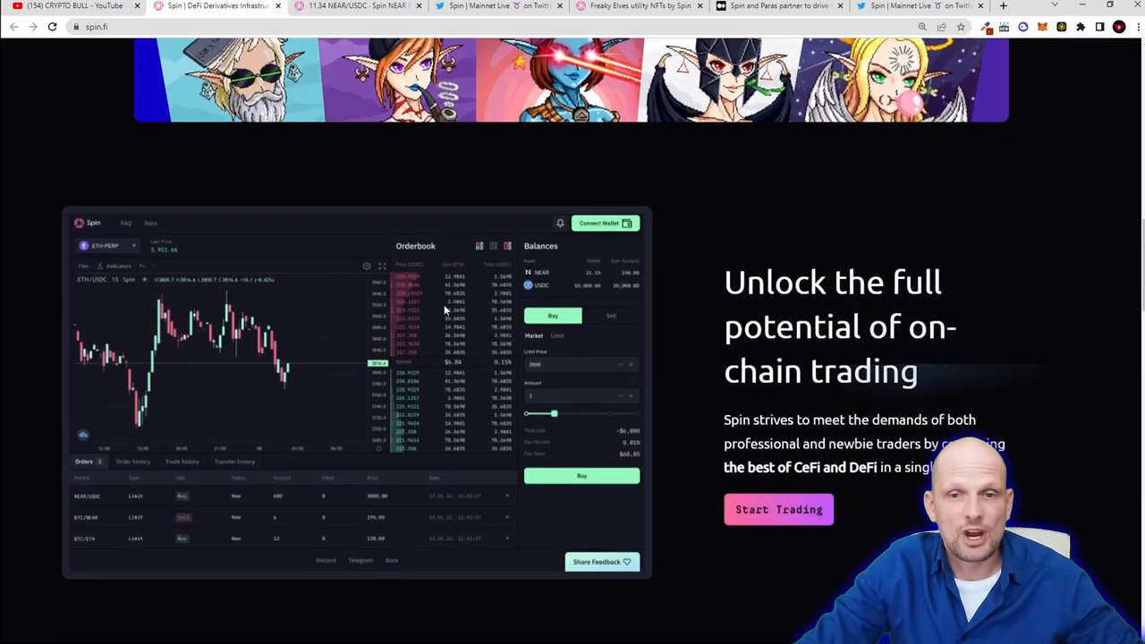
scroll("down", 3)
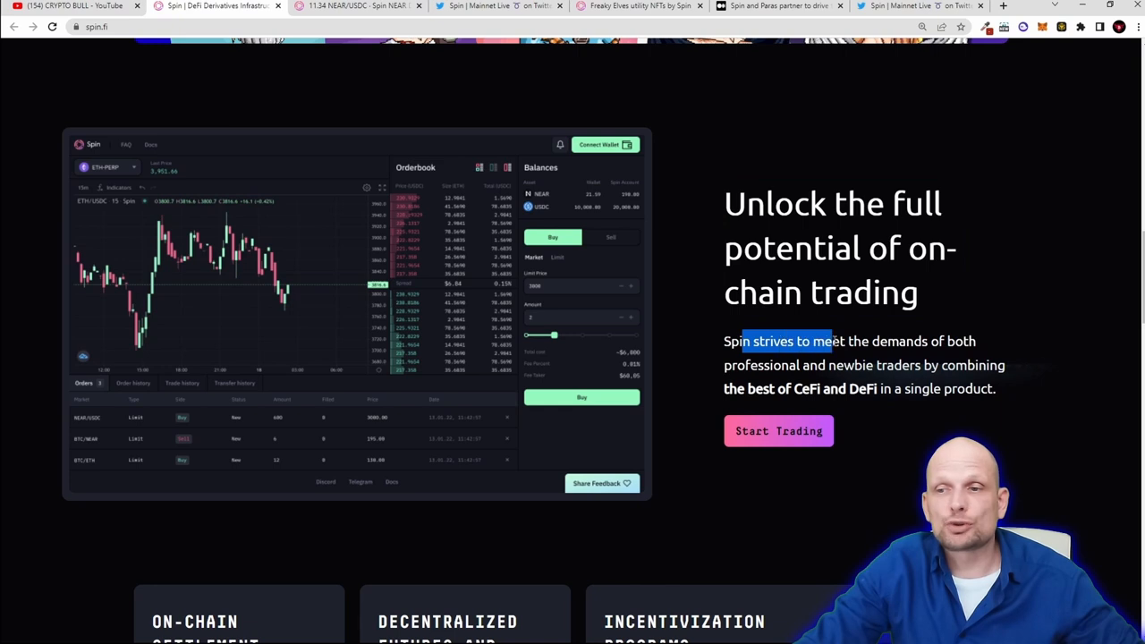
left_click_drag(805, 339, 858, 365)
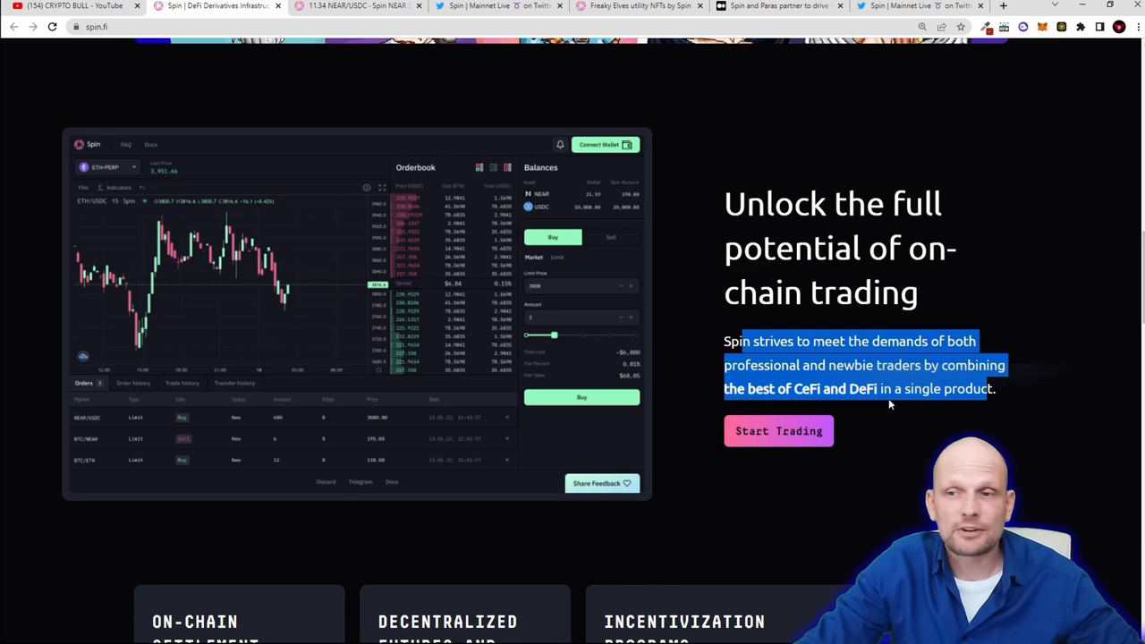
Scroll through the Spin roadmap and back up the page
scroll("down", 3)
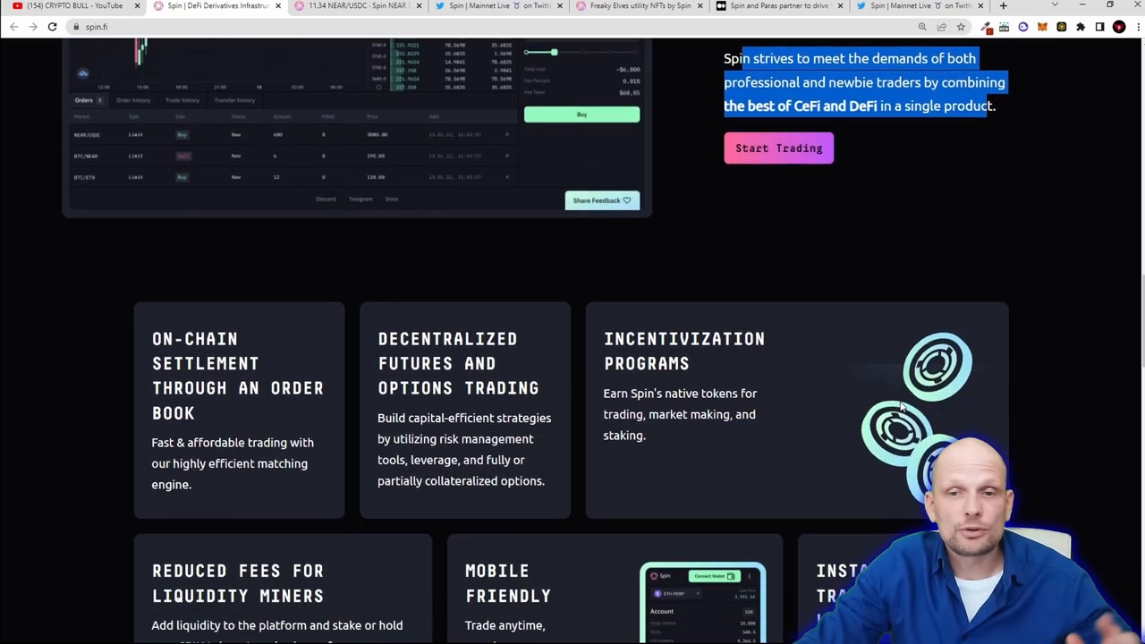
scroll("down", 3)
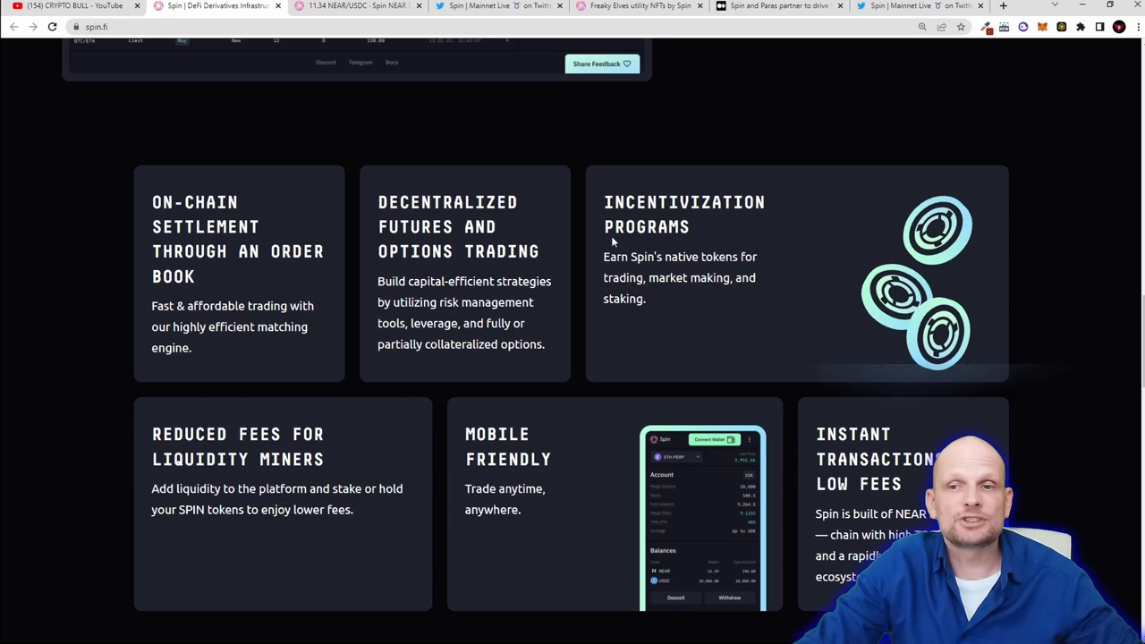
scroll("down", 3)
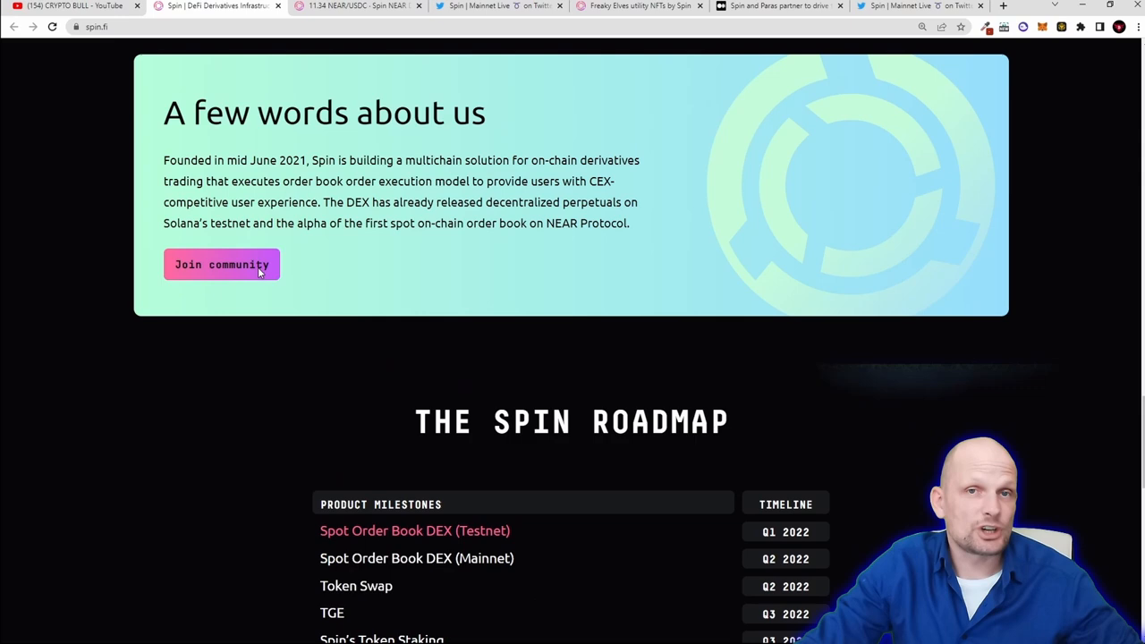
scroll("up", 3)
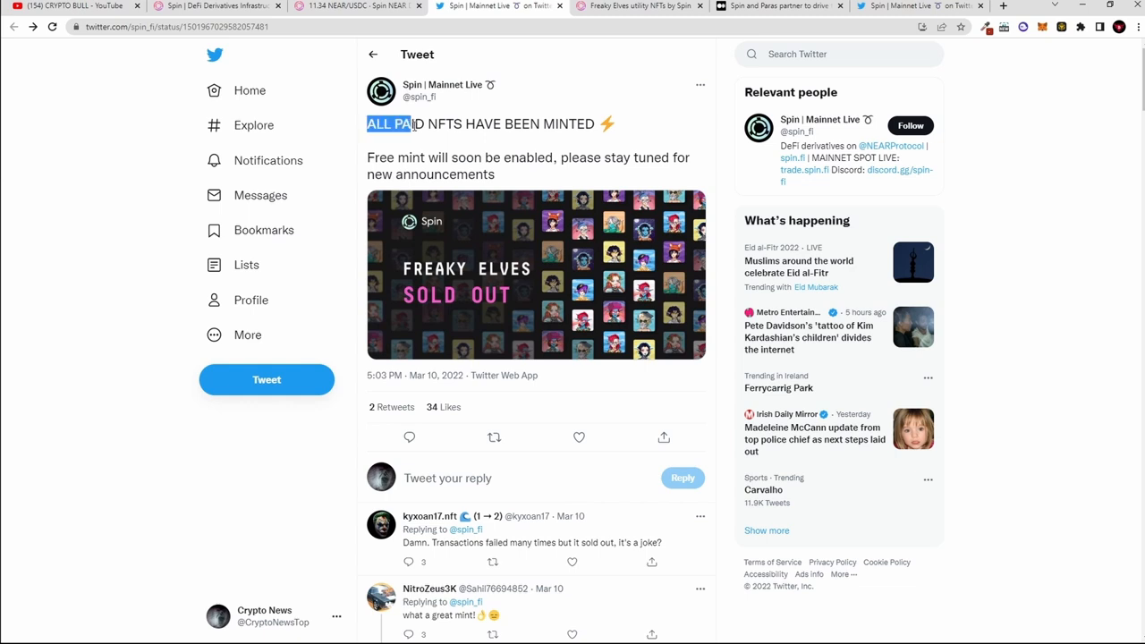
Highlight the 'ALL PAID NFTS HAVE BEEN MINTED' Freaky Elves headline
left_click_drag(390, 123, 594, 124)
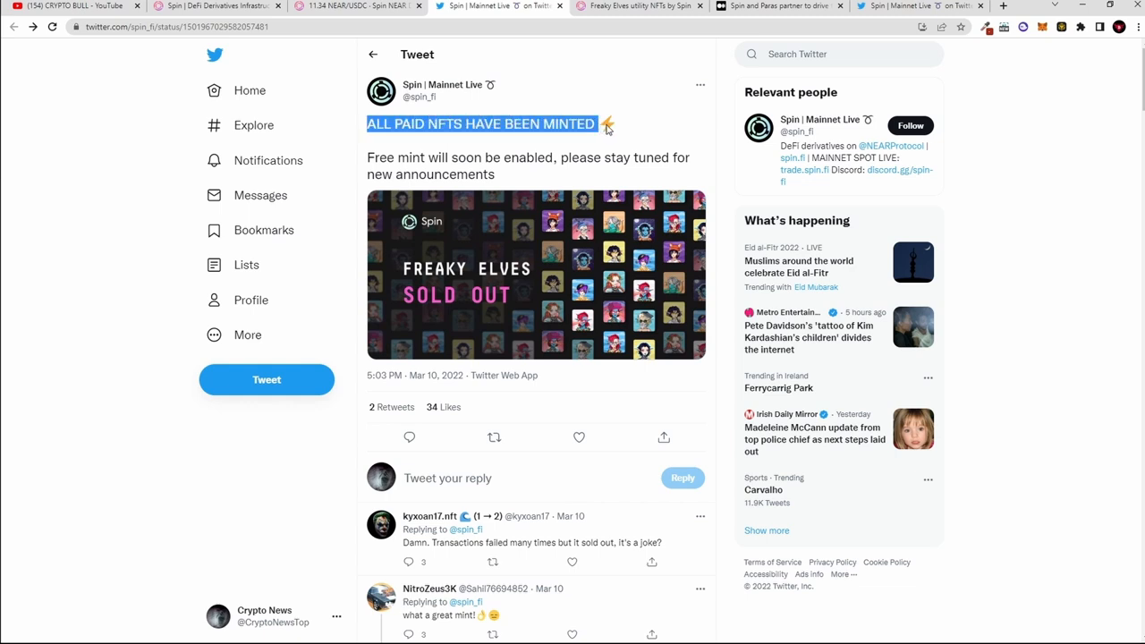
Show the Freaky Elves NFT site, glance back at the main Spin site, and return to the NFT site
left_click(641, 7)
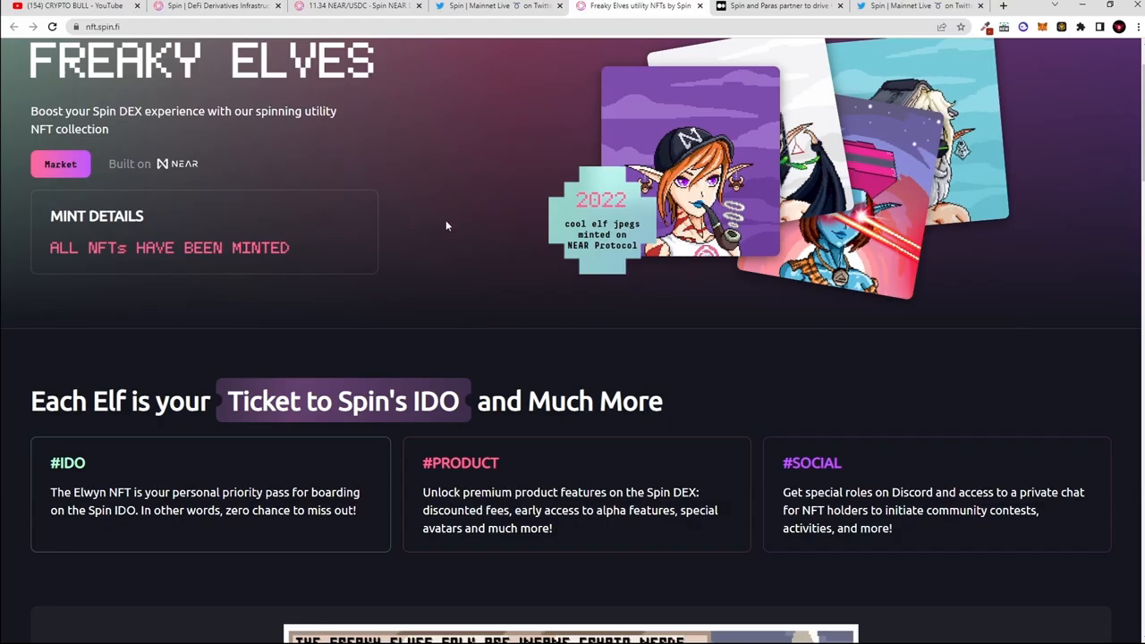
scroll("up", 3)
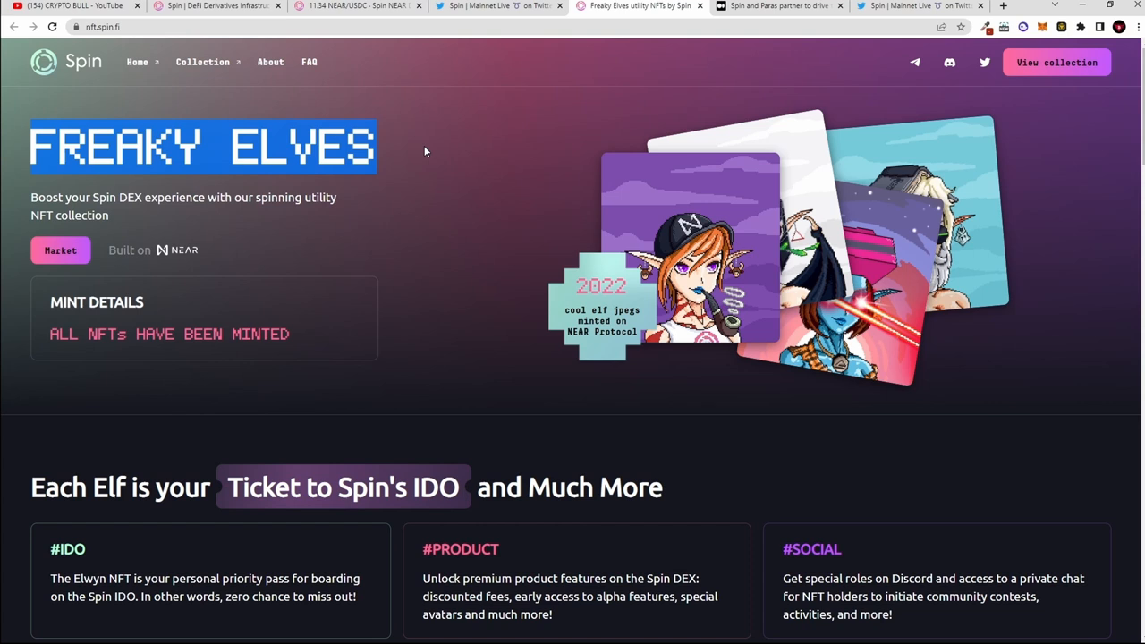
mouse_move(421, 154)
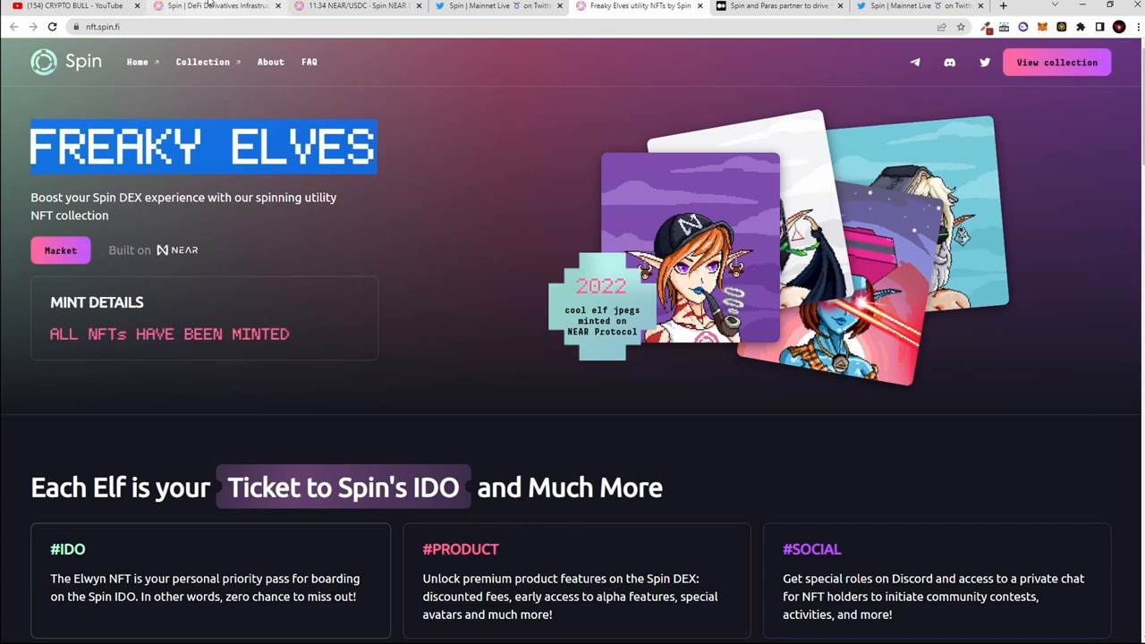
left_click(214, 7)
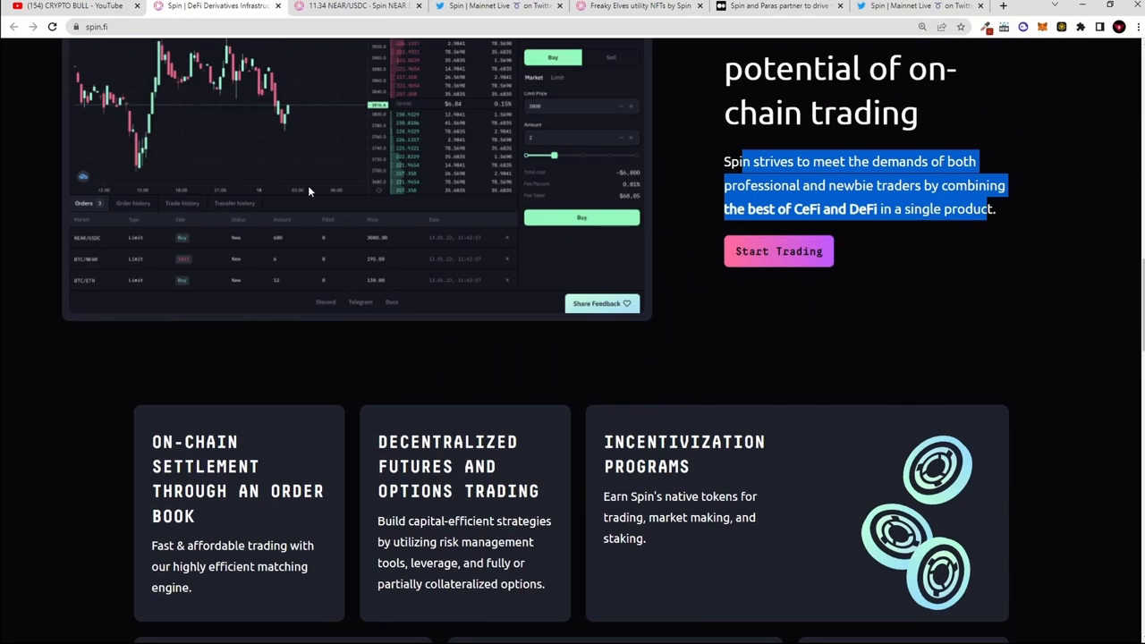
scroll("up", 3)
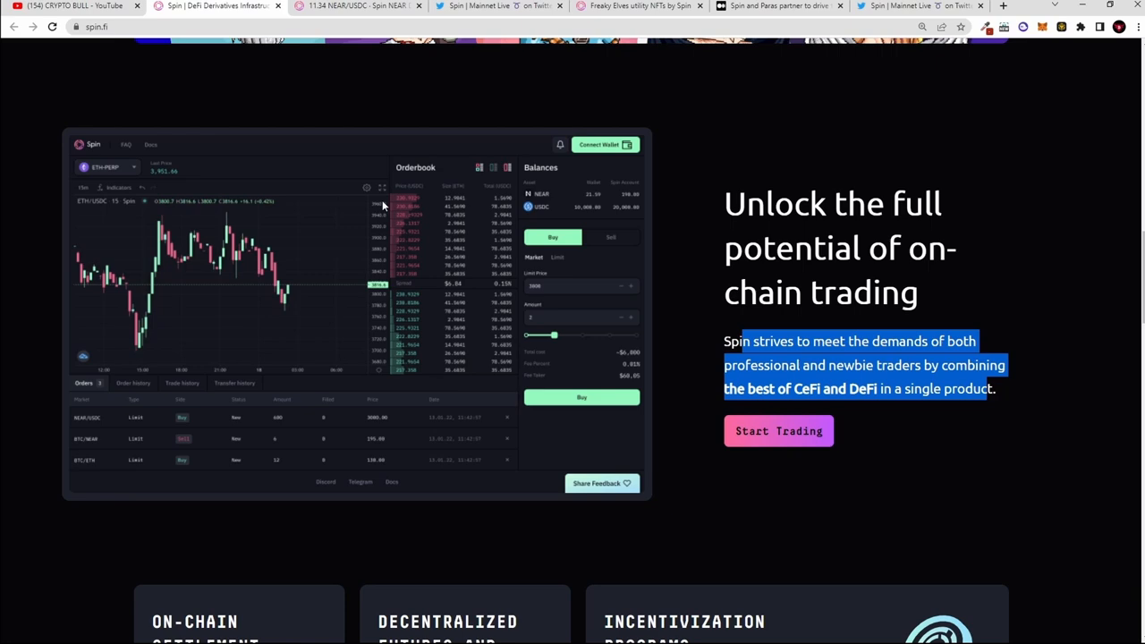
left_click(641, 7)
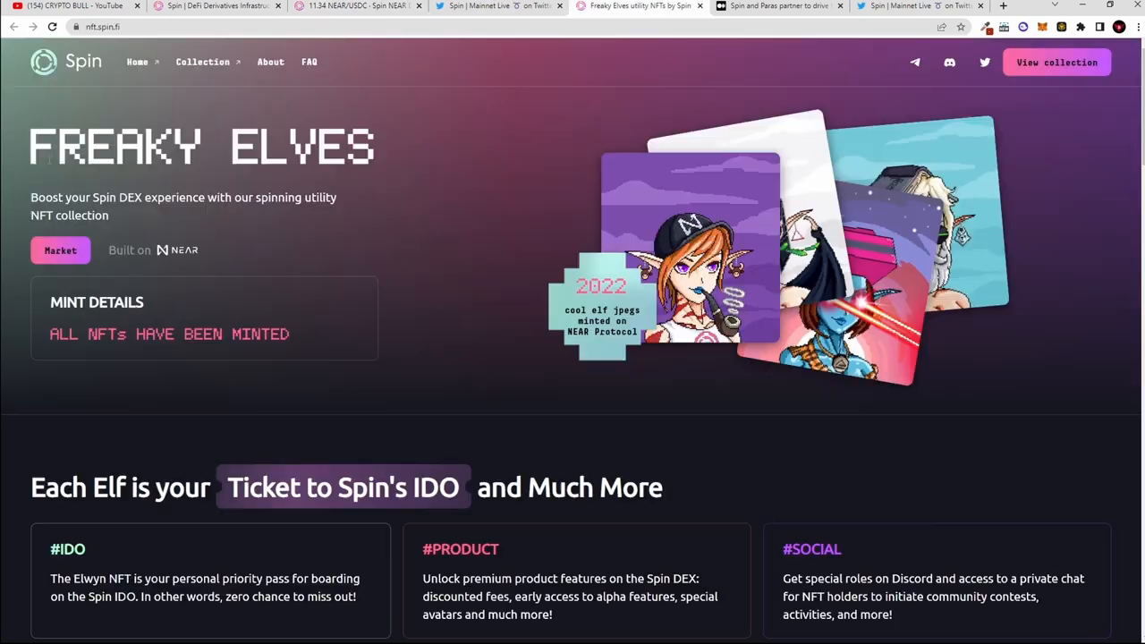
Highlight the Spin DEX experience tagline and reveal the 'All NFTs have been minted' detail
left_click_drag(64, 197, 175, 197)
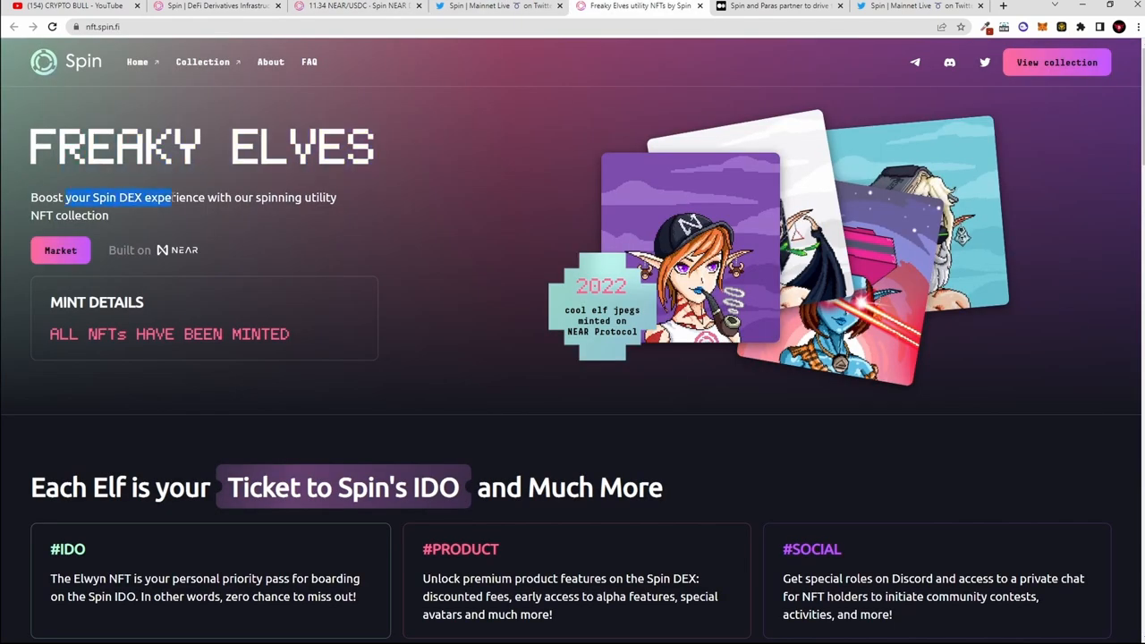
left_click_drag(170, 197, 325, 197)
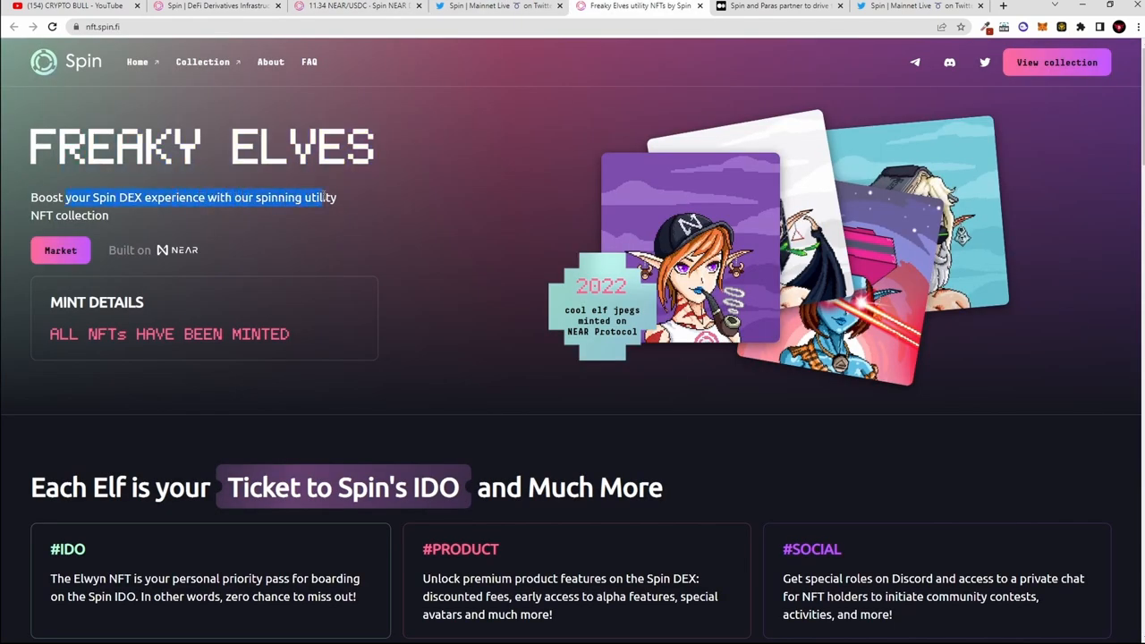
scroll("down", 3)
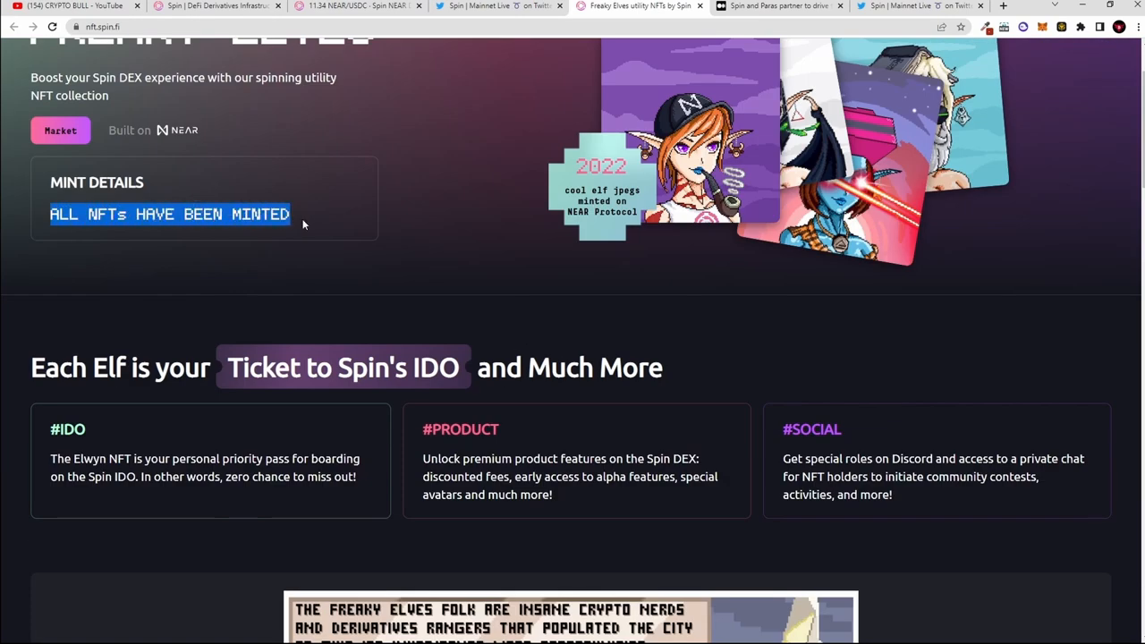
Scroll through the #IDO, #PRODUCT and #SOCIAL perk cards down to the Attributes gallery
scroll("down", 3)
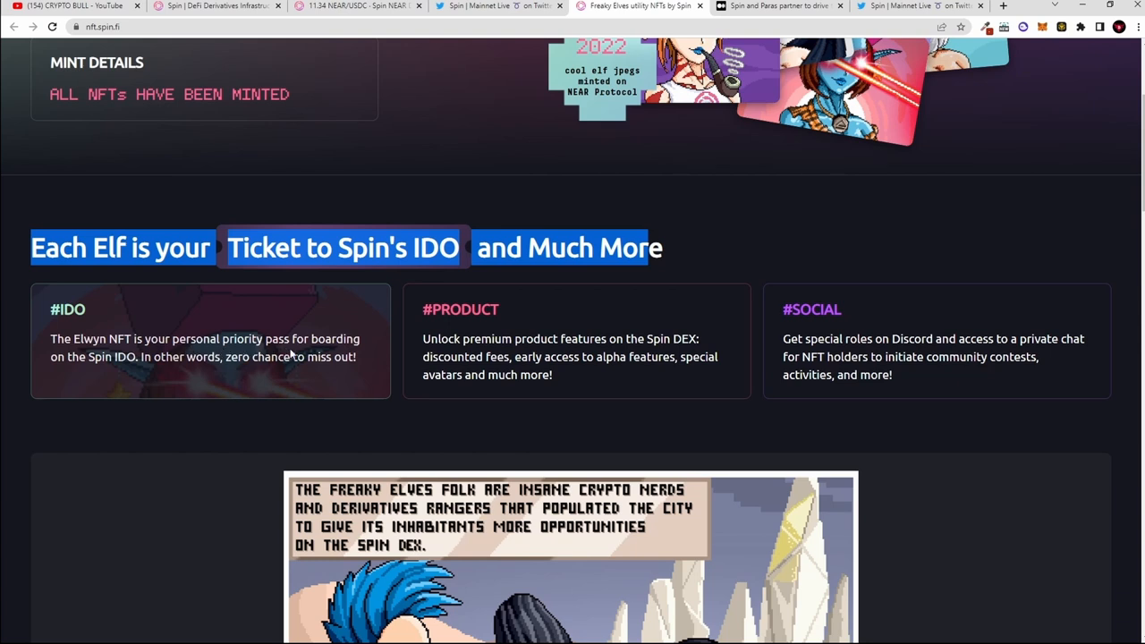
mouse_move(102, 371)
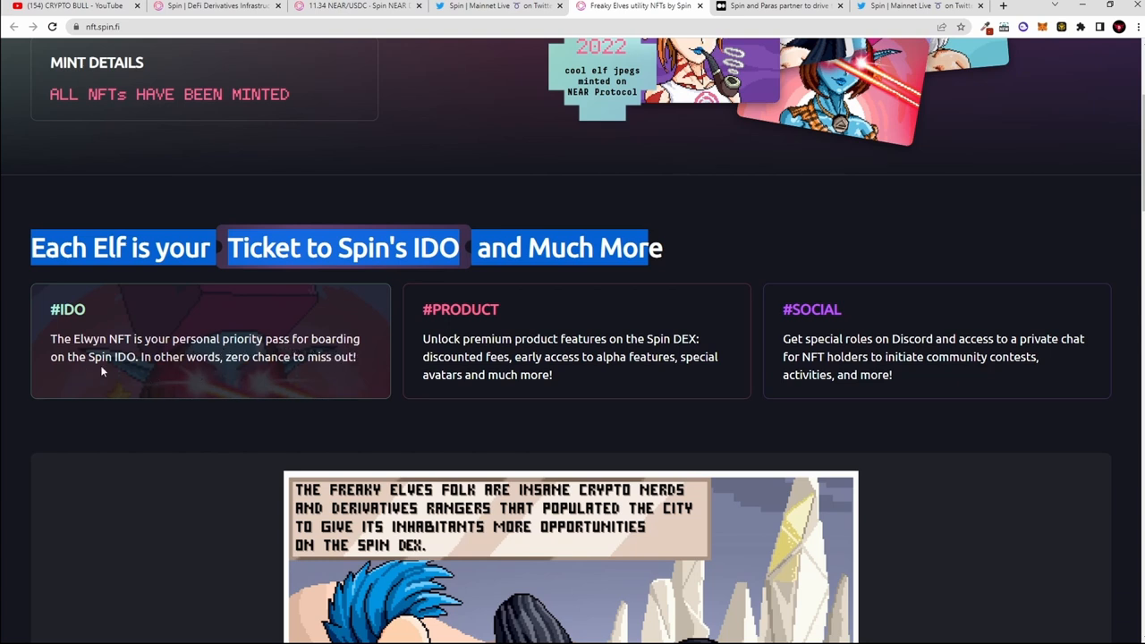
mouse_move(237, 368)
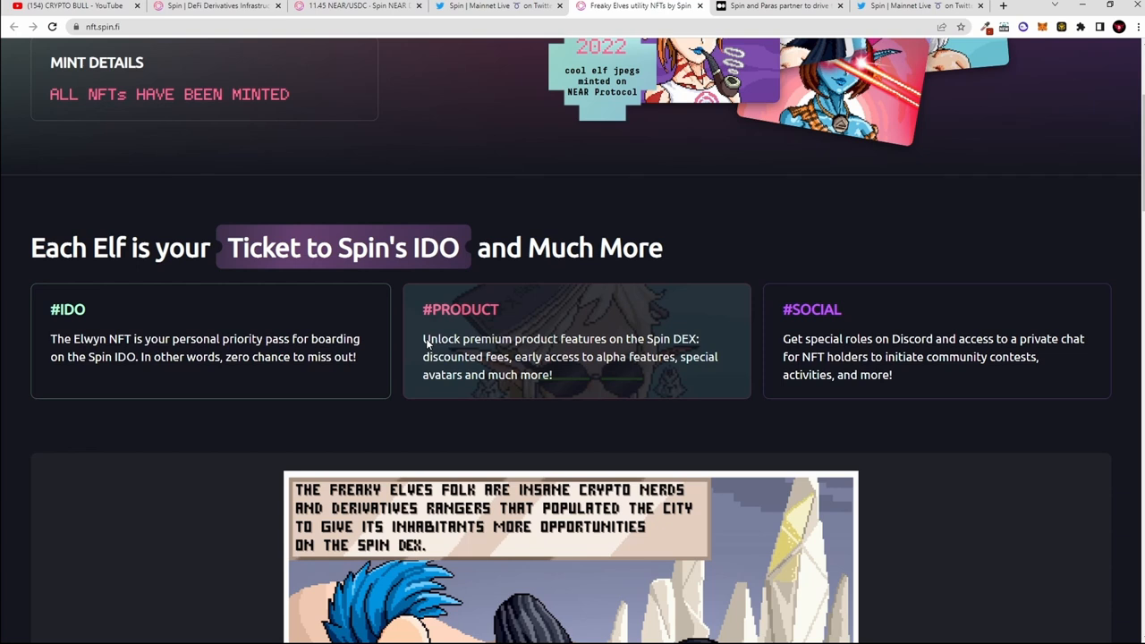
mouse_move(419, 351)
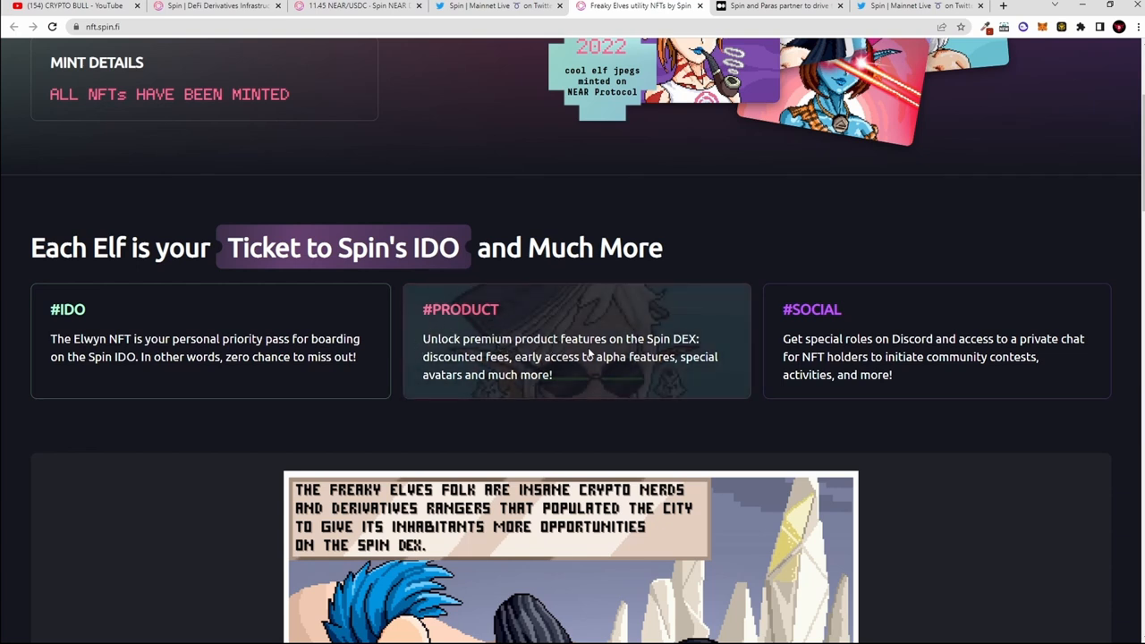
mouse_move(696, 354)
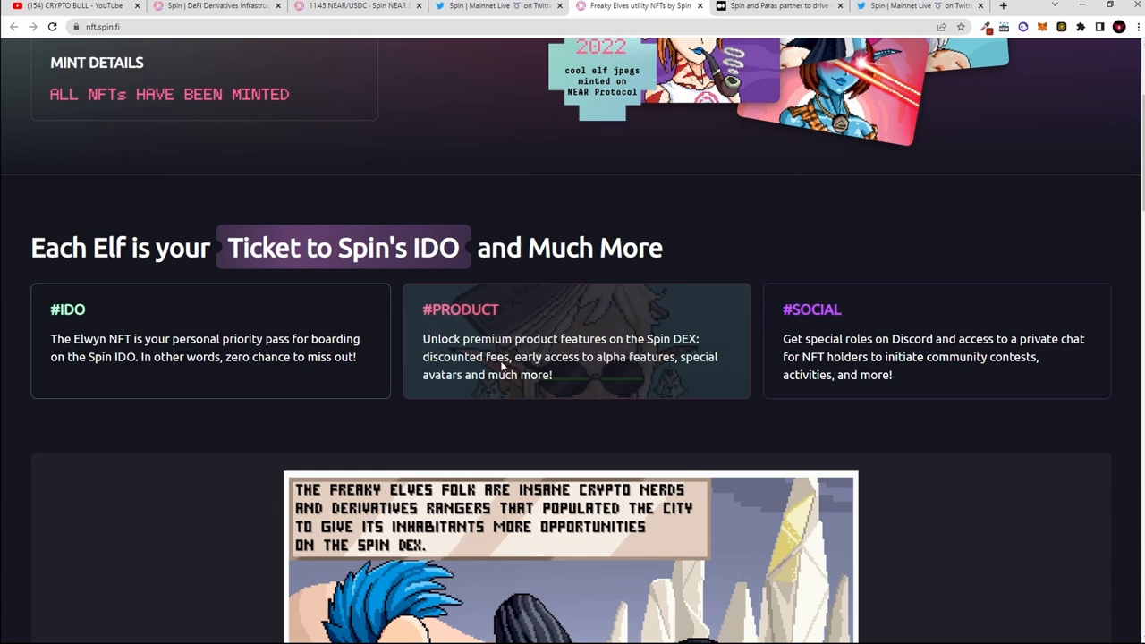
mouse_move(652, 369)
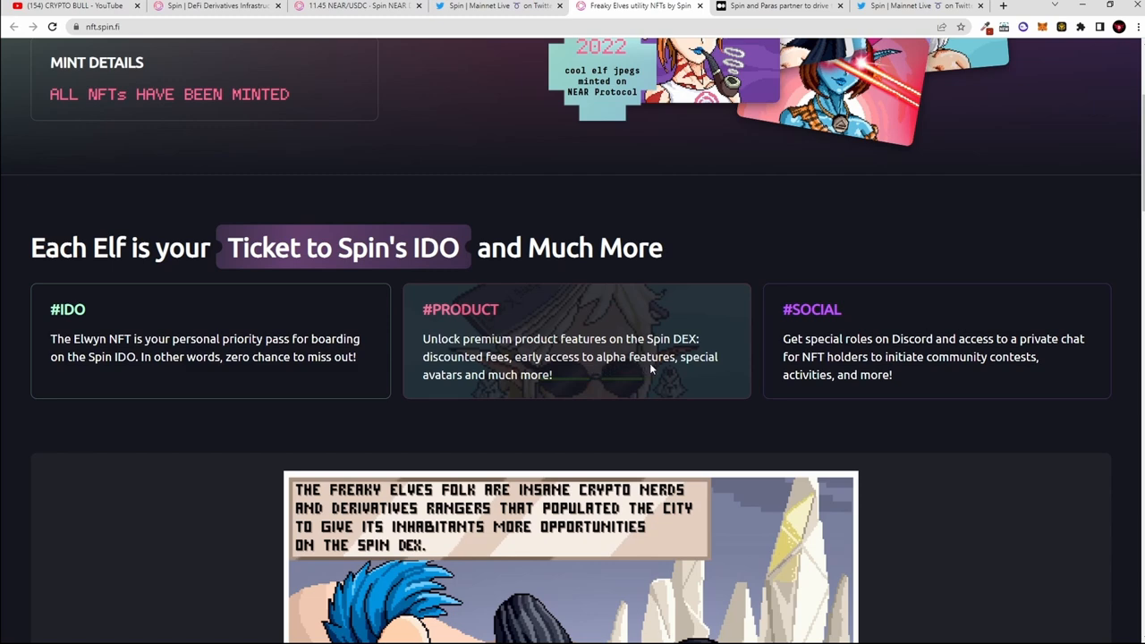
mouse_move(577, 386)
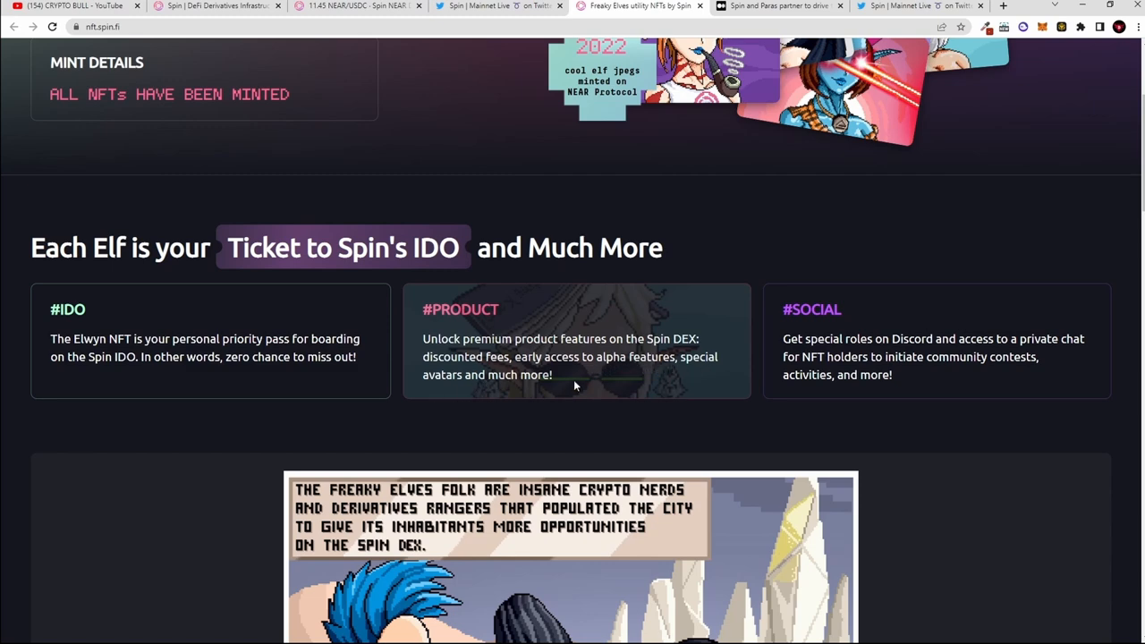
scroll("down", 3)
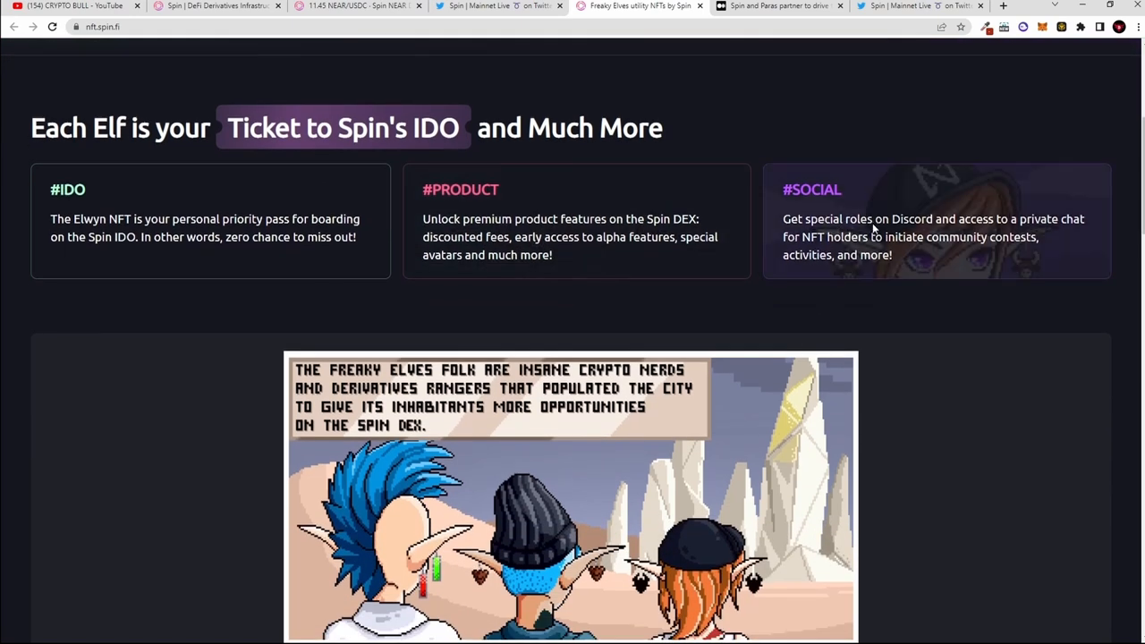
mouse_move(1061, 231)
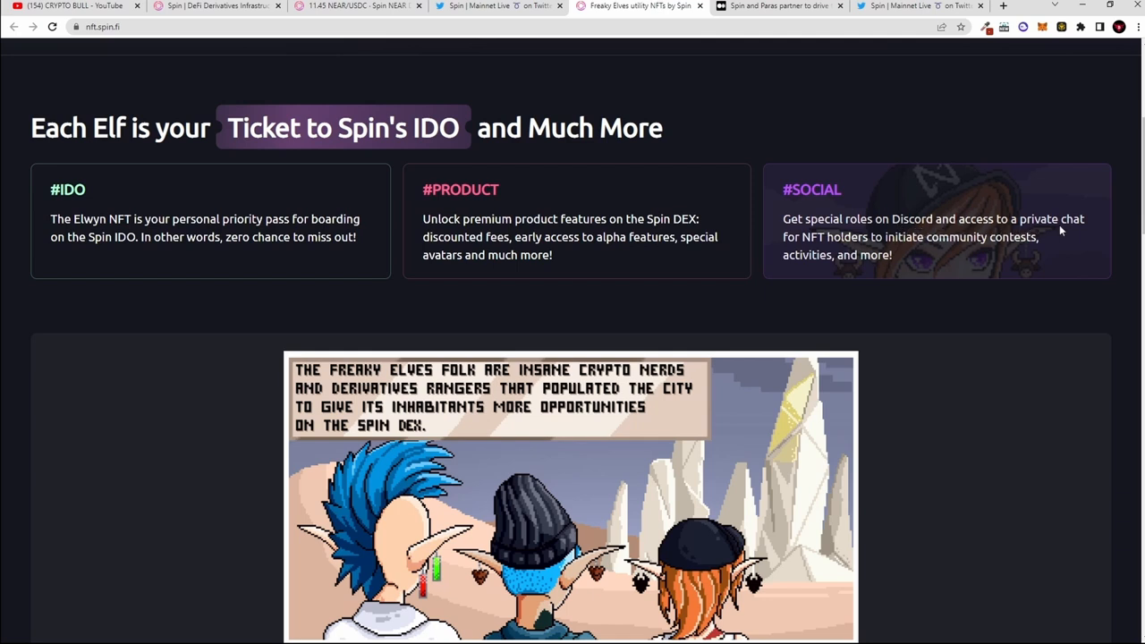
mouse_move(887, 249)
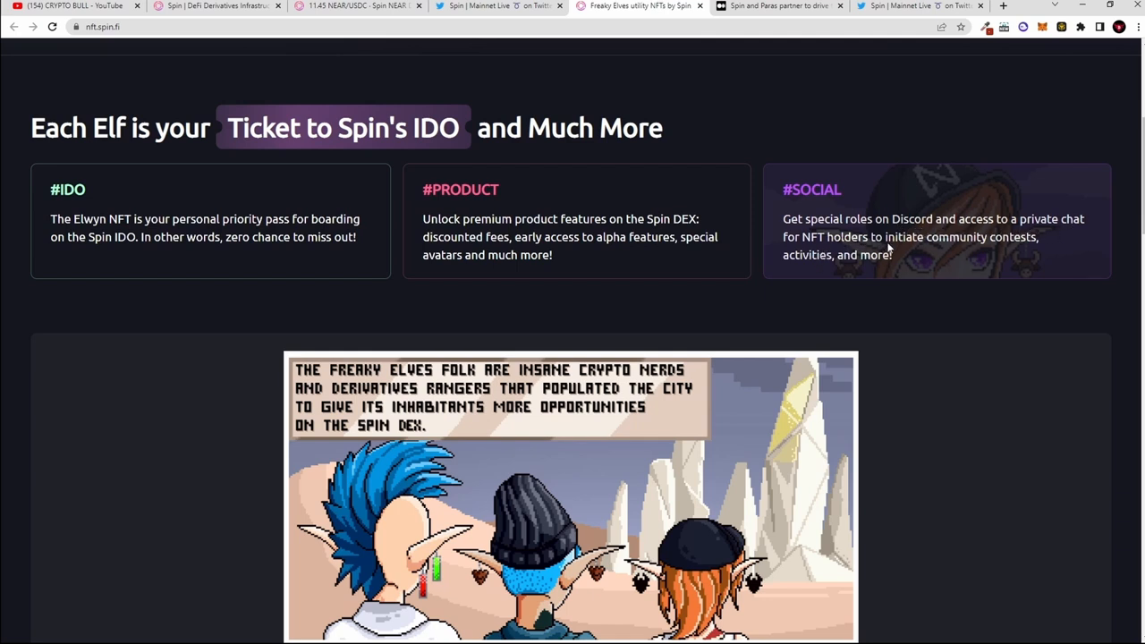
mouse_move(813, 268)
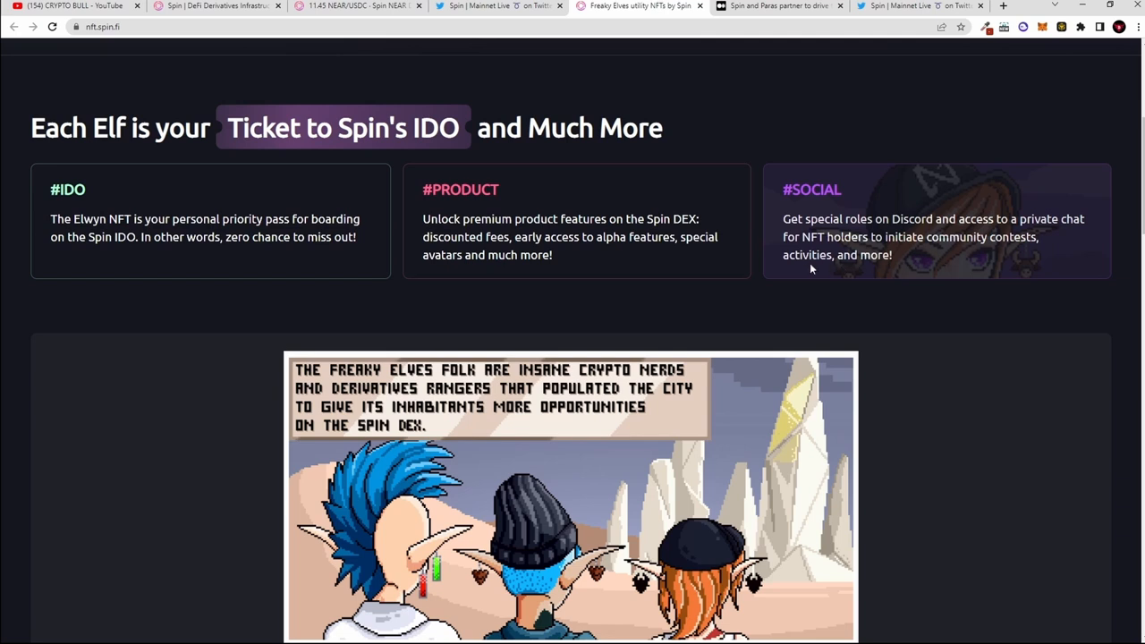
mouse_move(813, 218)
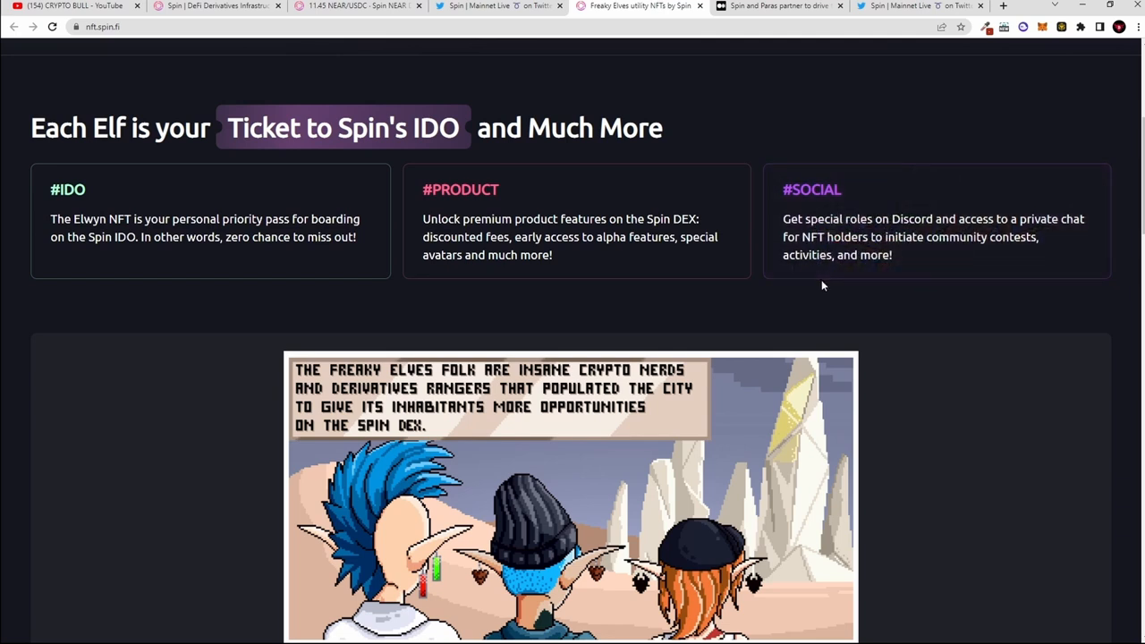
mouse_move(791, 311)
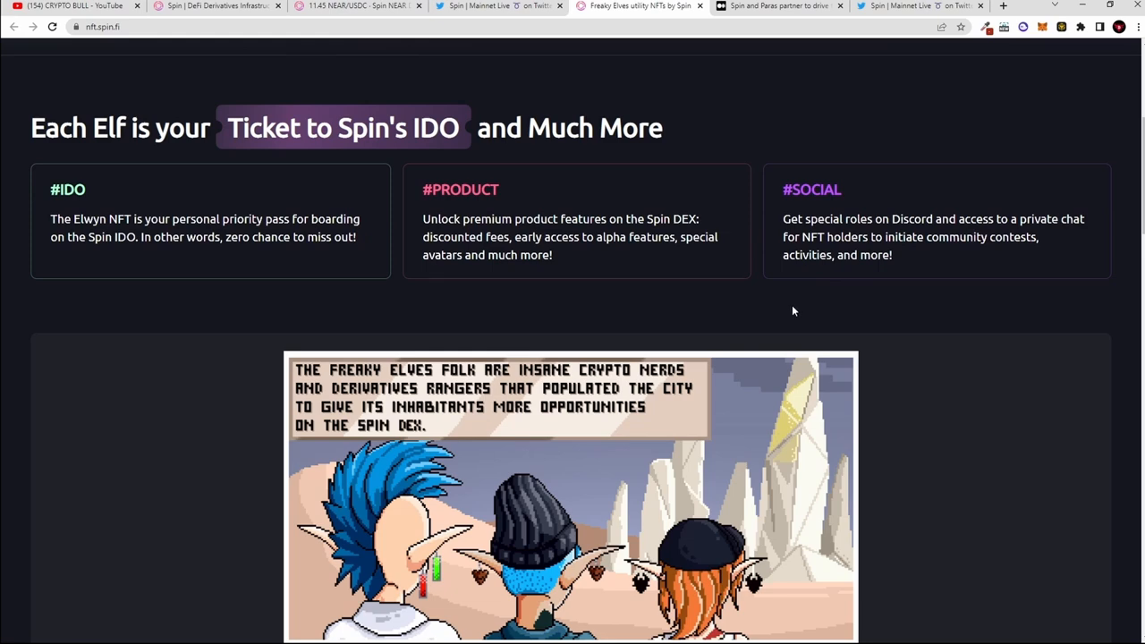
scroll("down", 3)
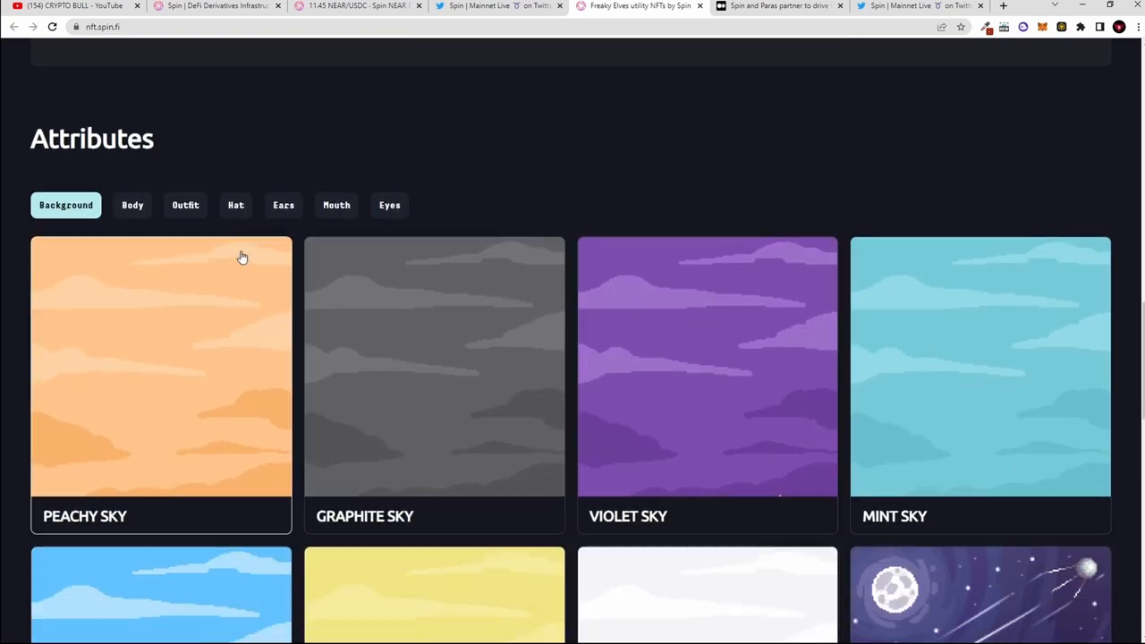
Browse another elf attribute category in the Attributes section, then continue down to the FAQ
scroll("down", 3)
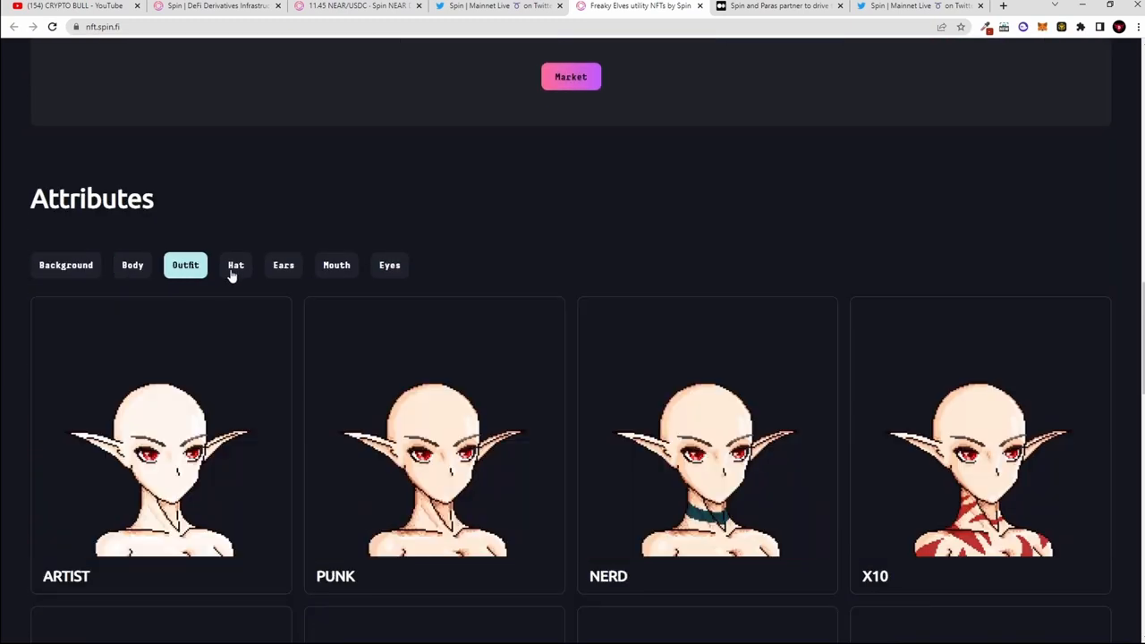
left_click(390, 265)
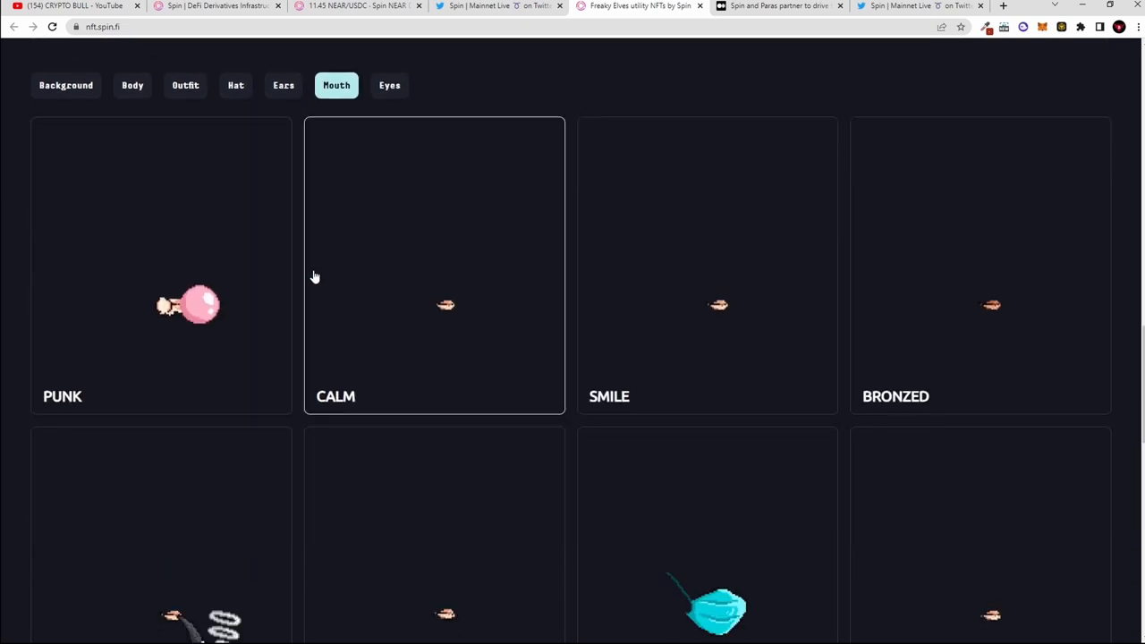
scroll("down", 3)
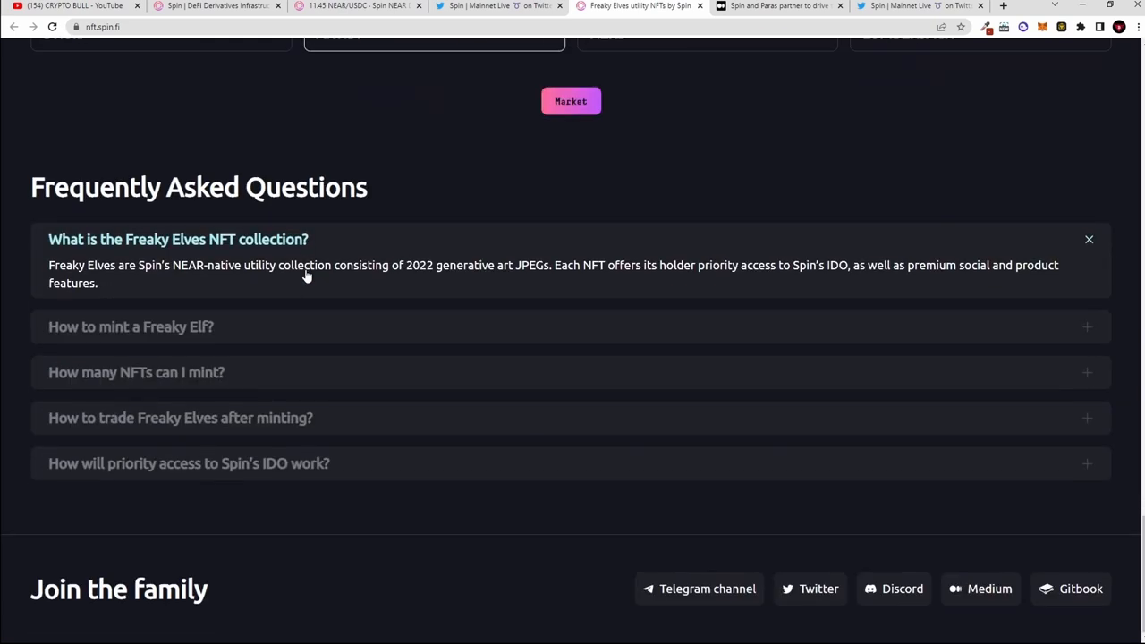
Collapse and reopen the 'What is the Freaky Elves collection' answer and highlight its 2022 JPEG count
left_click(179, 240)
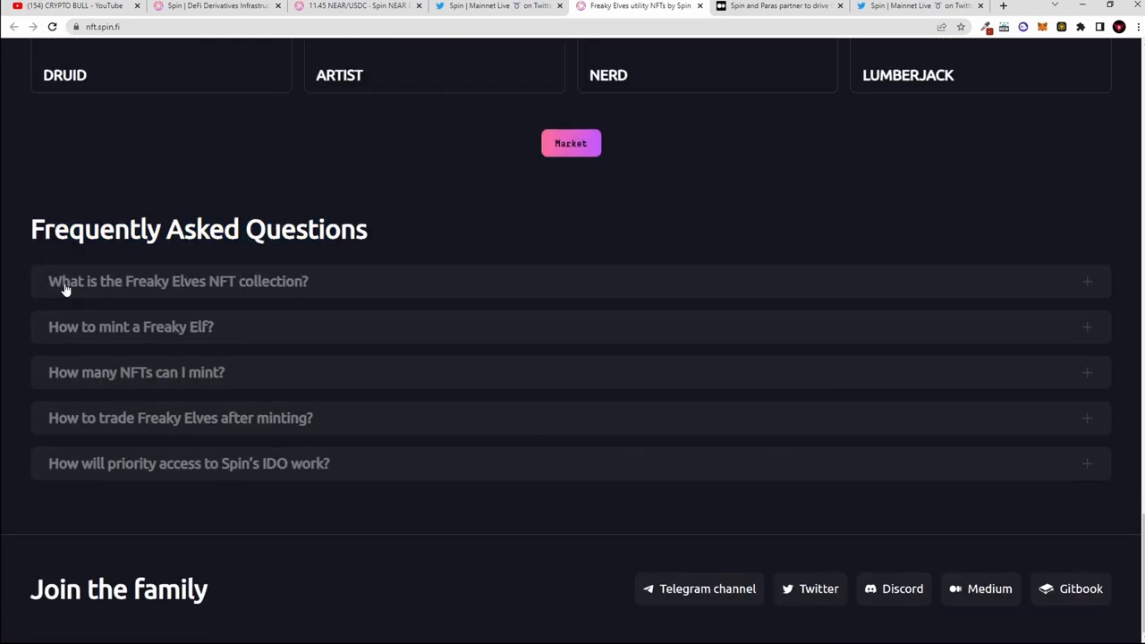
left_click(179, 281)
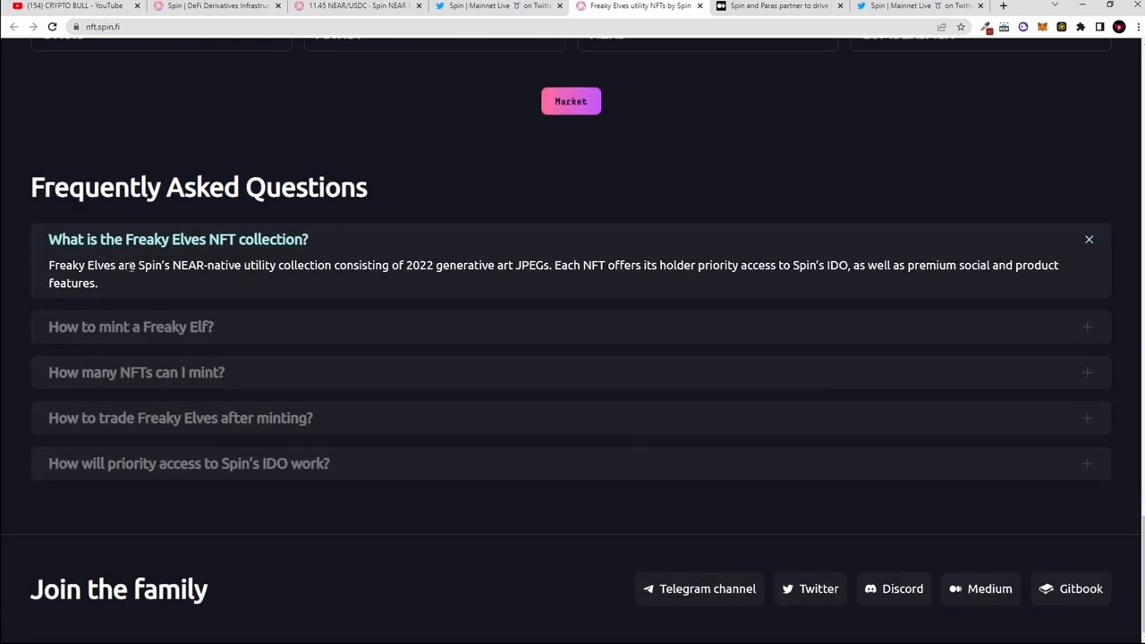
mouse_move(222, 277)
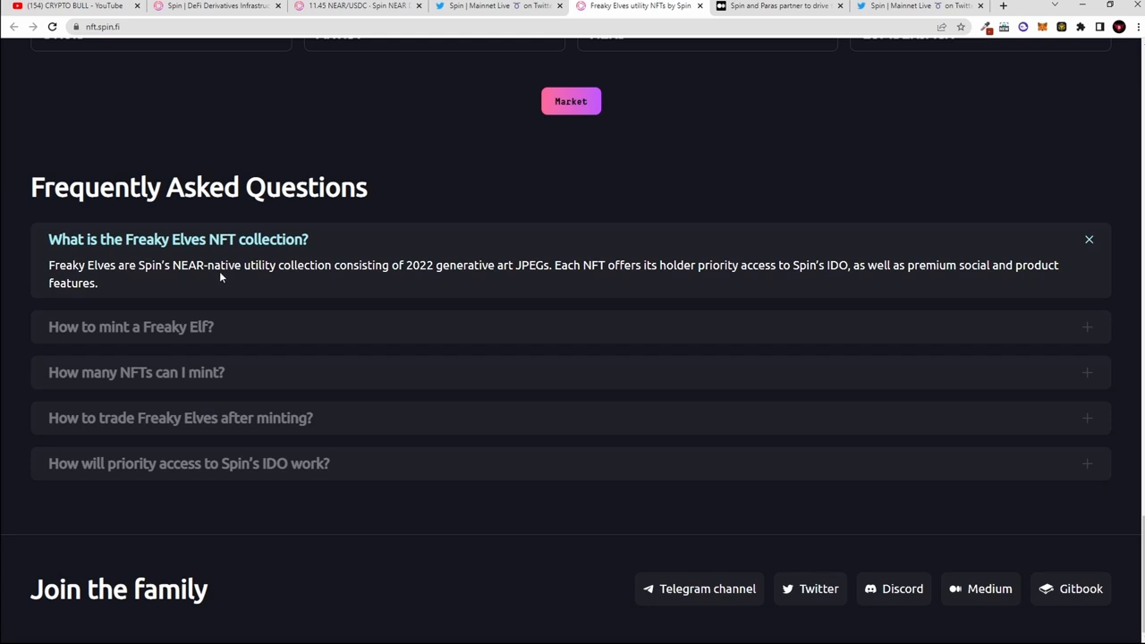
mouse_move(379, 279)
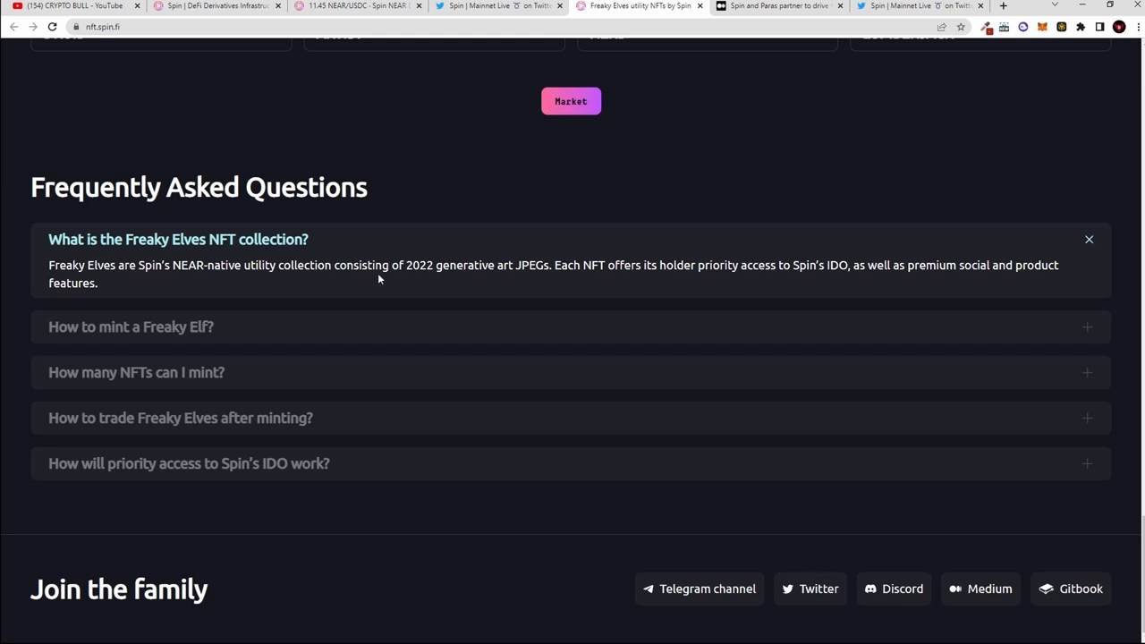
double_click(419, 265)
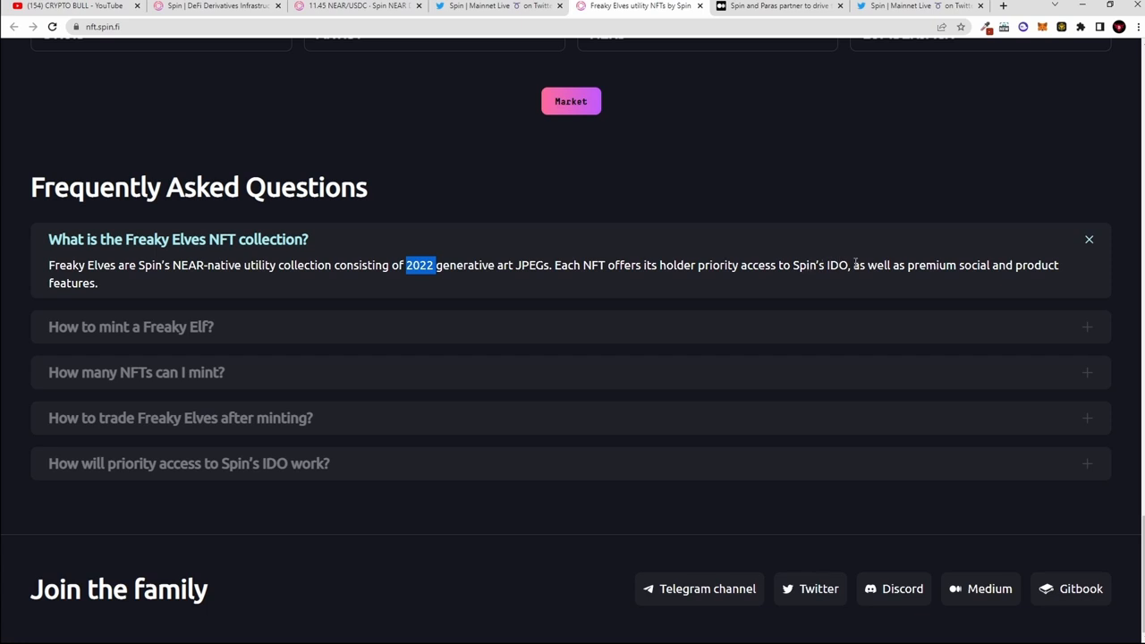
mouse_move(1023, 270)
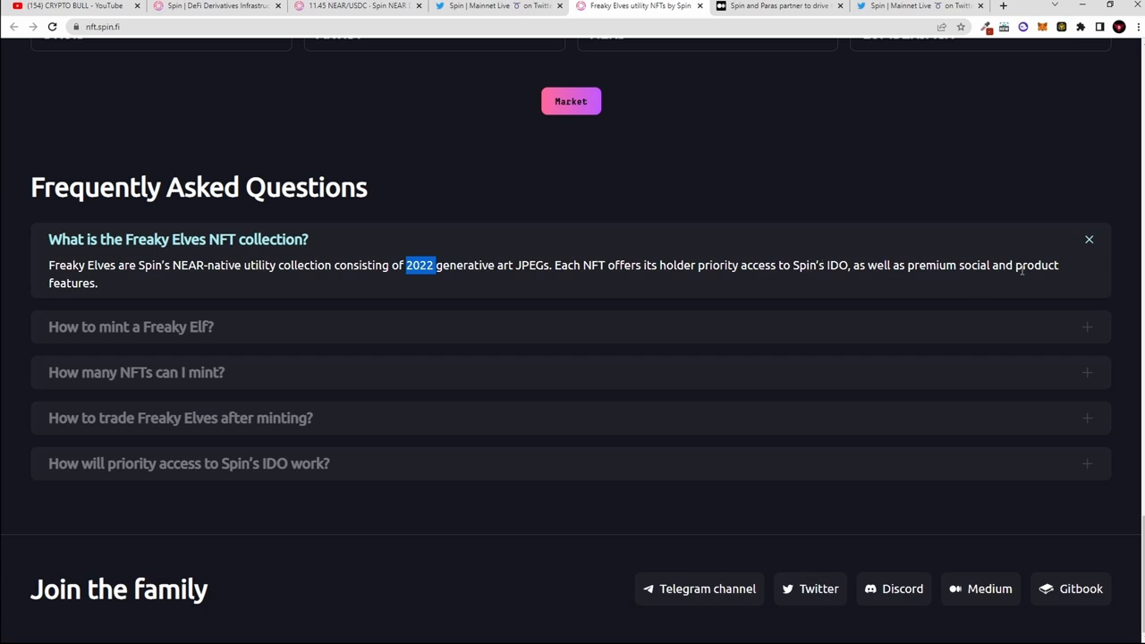
Bring up the Medium Spin–Paras partnership article and highlight its headline
left_click(640, 7)
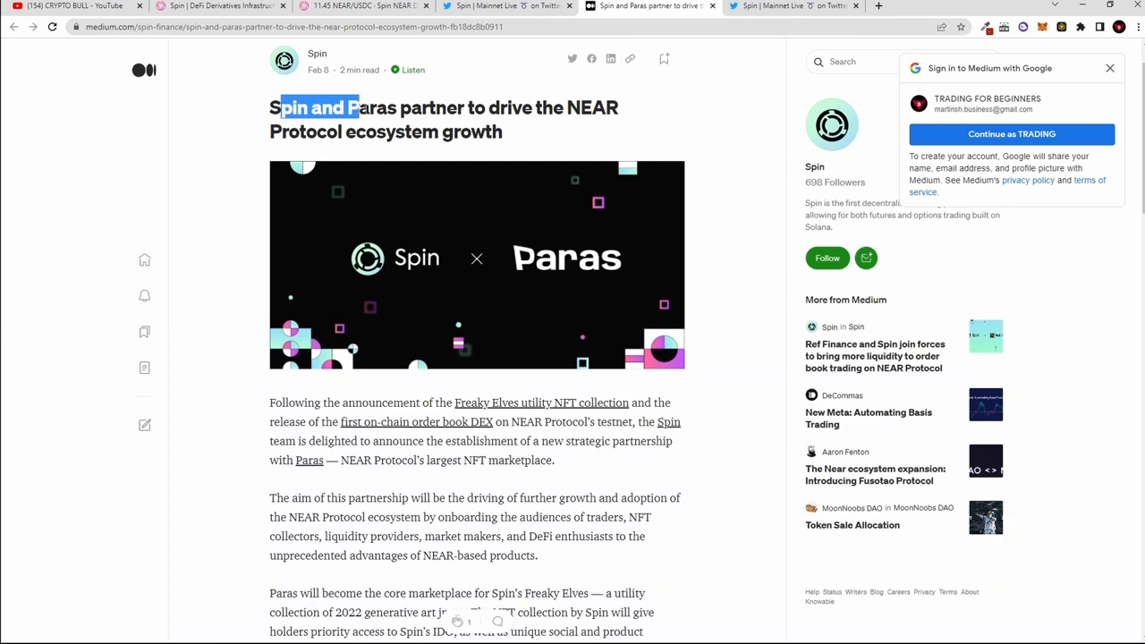
left_click_drag(358, 107, 505, 132)
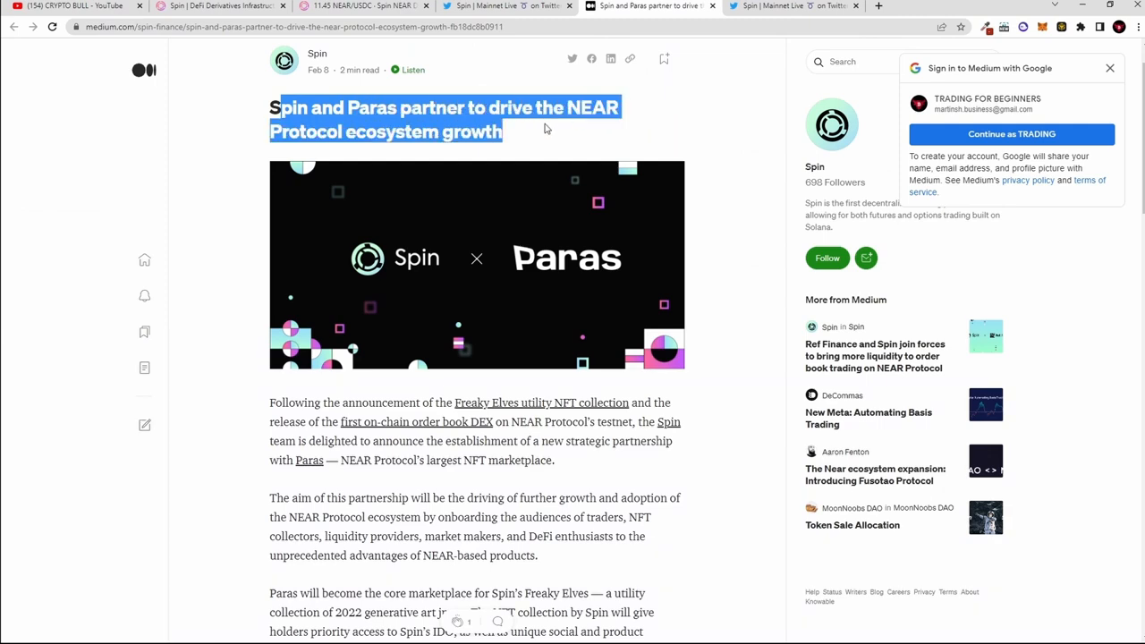
scroll("down", 3)
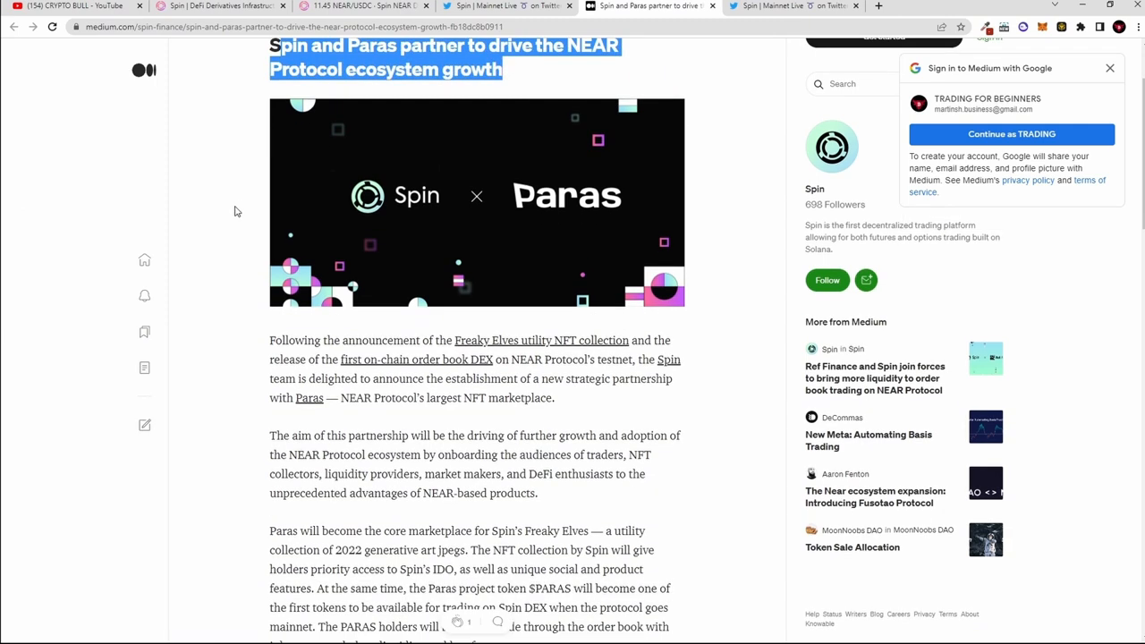
scroll("down", 3)
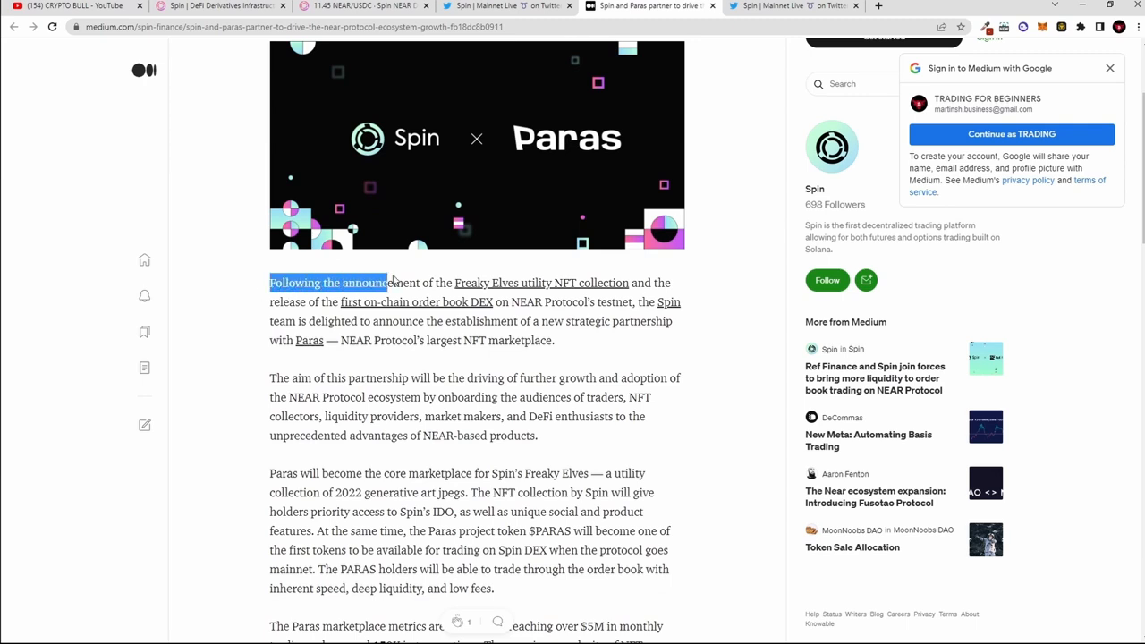
Highlight the opening Freaky Elves sentence, the order book DEX mention and Paras as NEAR's largest NFT marketplace
left_click_drag(392, 282, 548, 283)
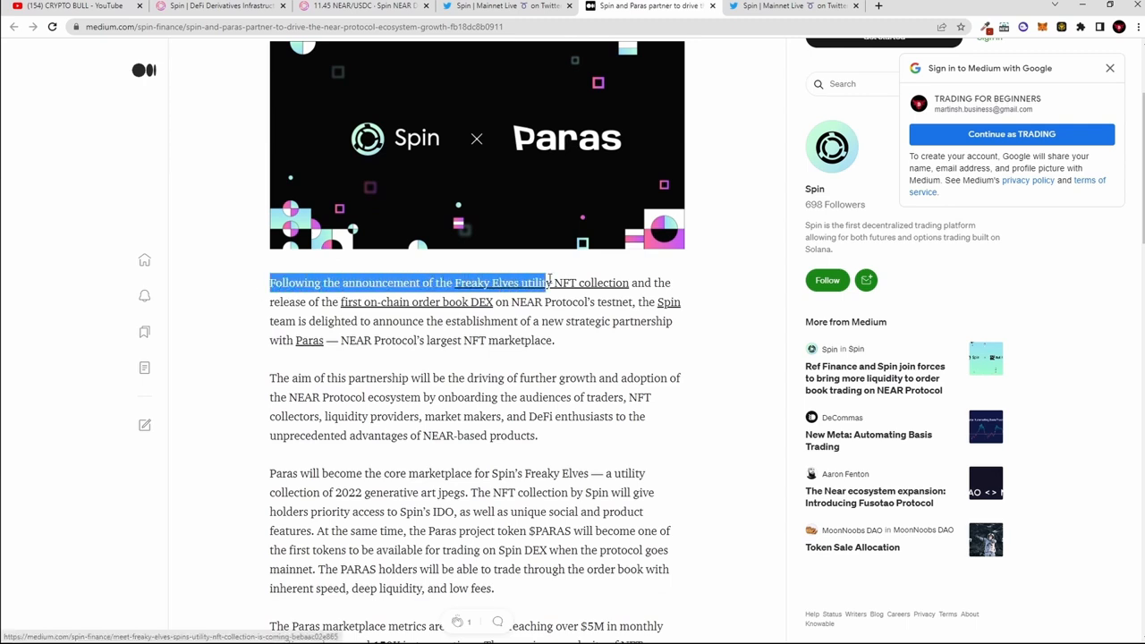
left_click_drag(546, 282, 491, 300)
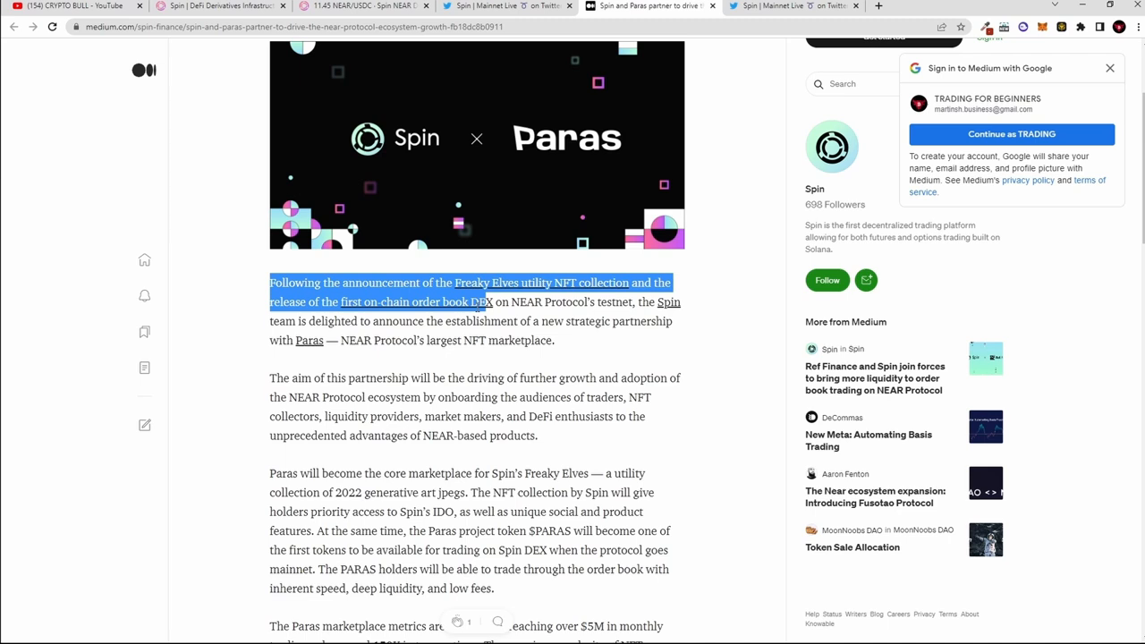
mouse_move(482, 300)
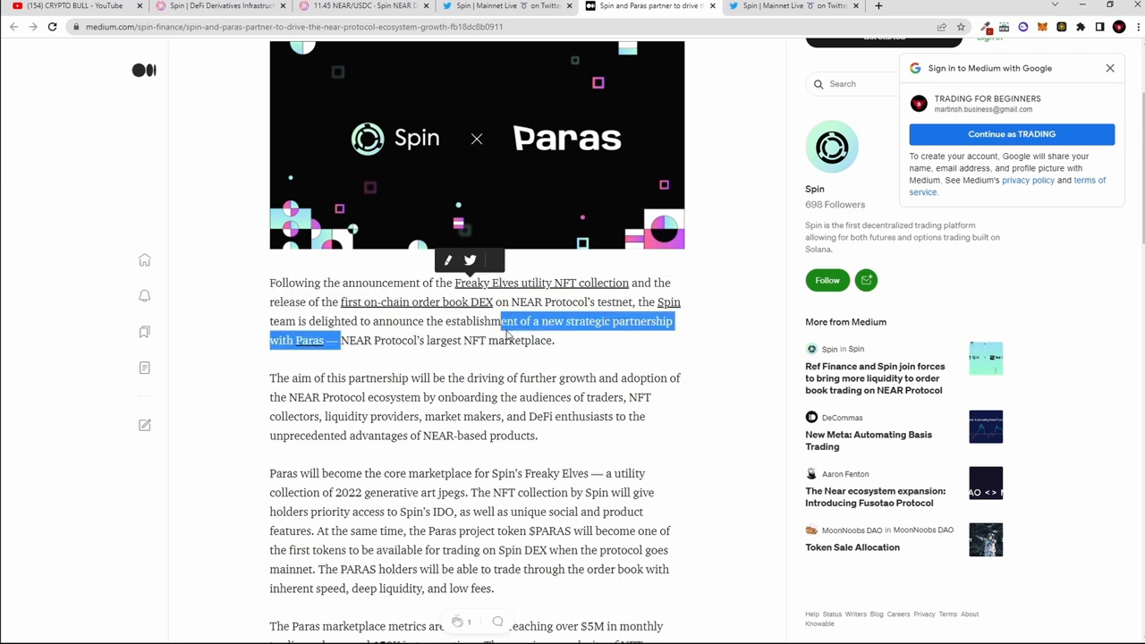
left_click_drag(501, 322, 555, 340)
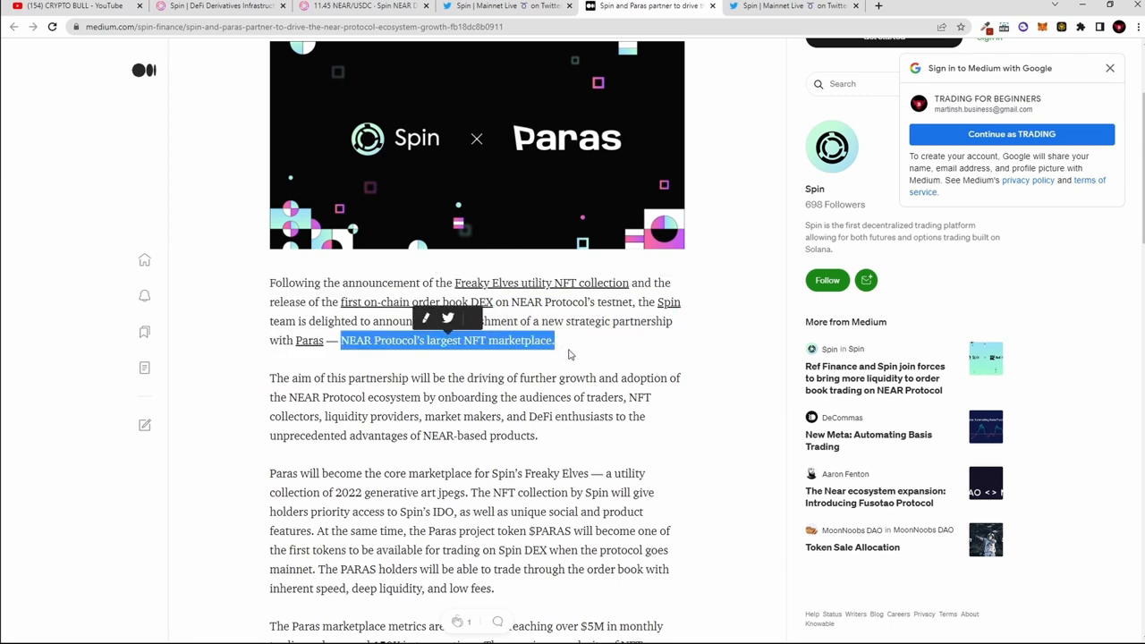
Scroll down through the Paras marketplace's top collections and highest sales
scroll("down", 3)
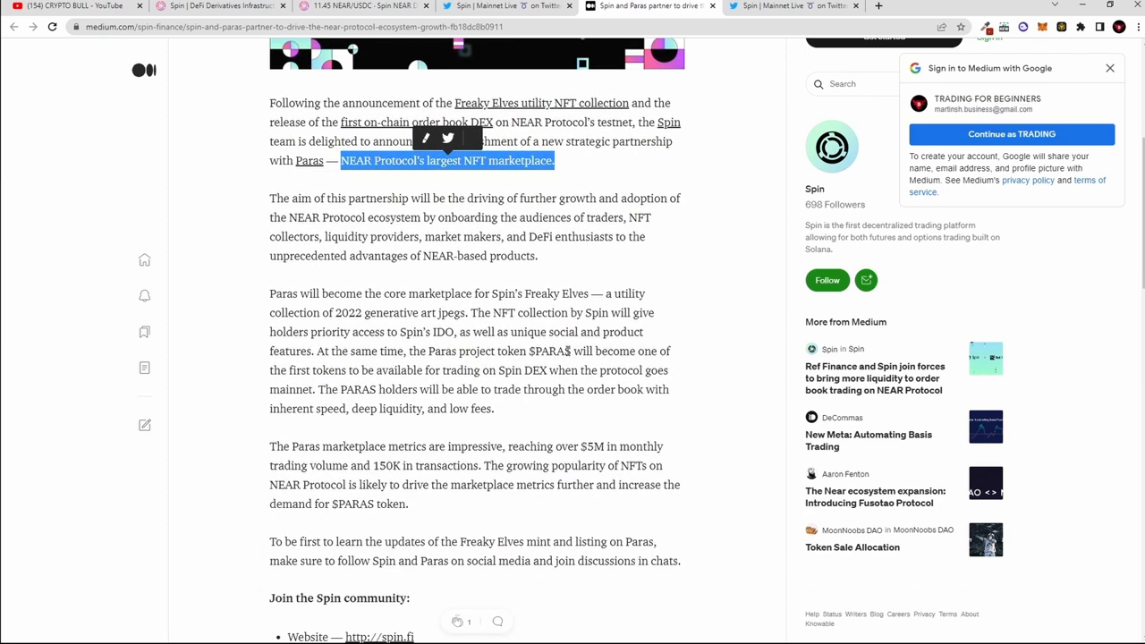
mouse_move(480, 320)
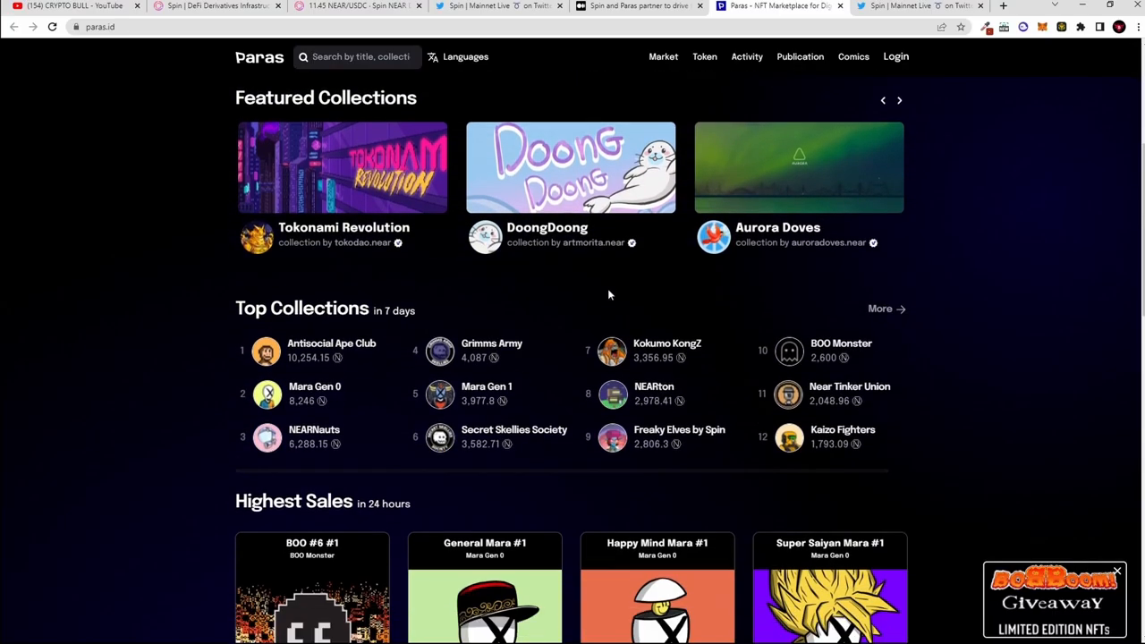
scroll("down", 3)
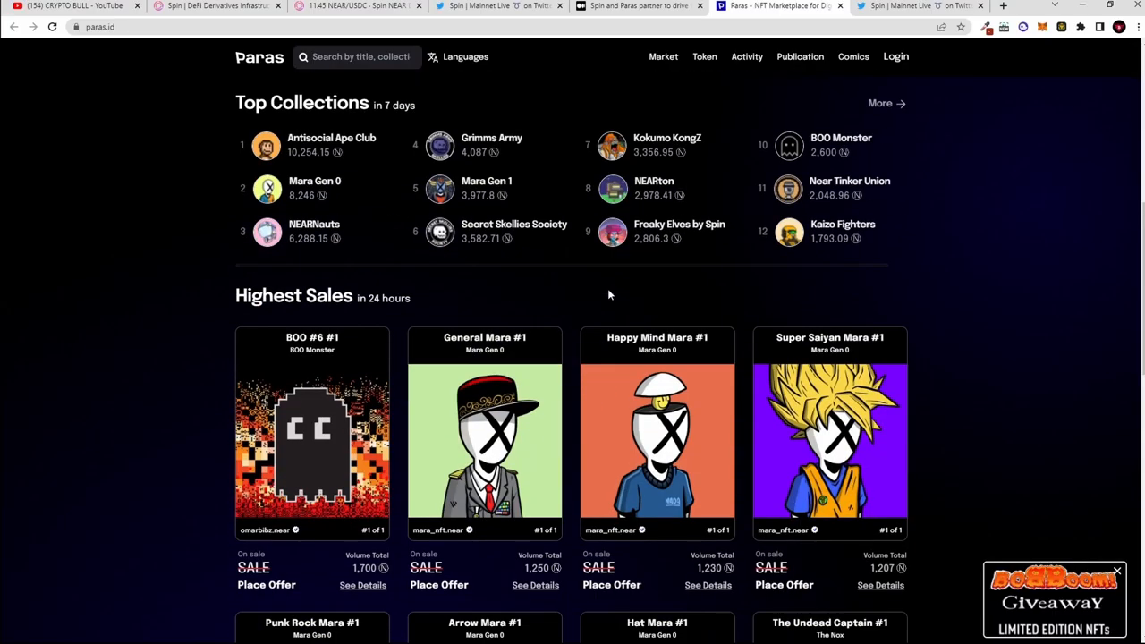
scroll("down", 3)
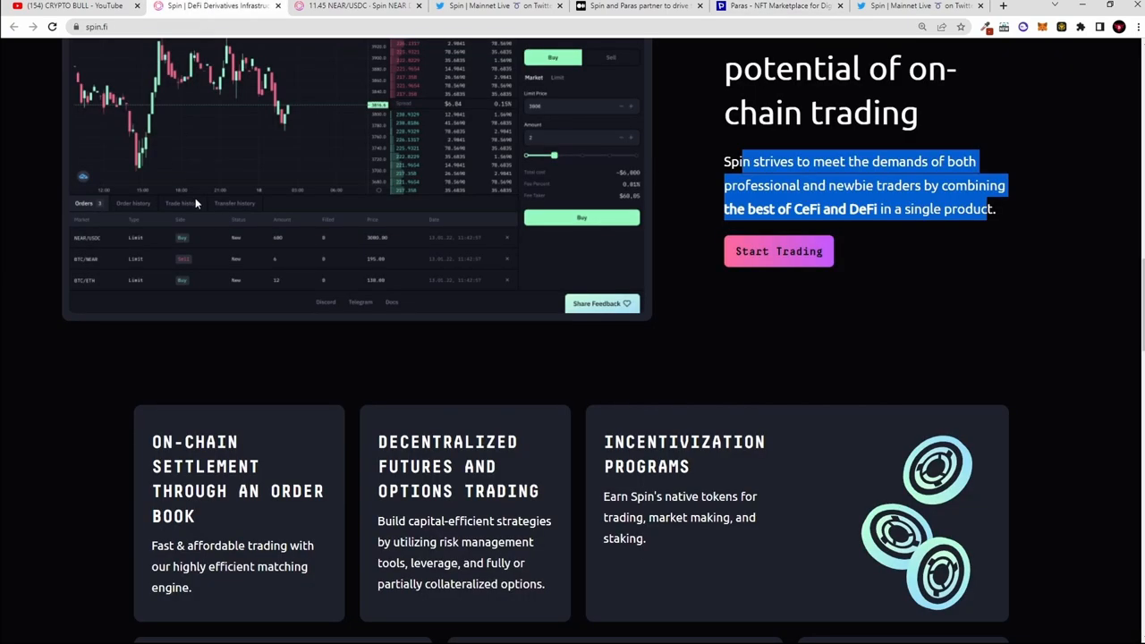
Scroll the Spin homepage from its DeFi Derivatives hero down to the trader, market maker and NFT lover cards
scroll("up", 3)
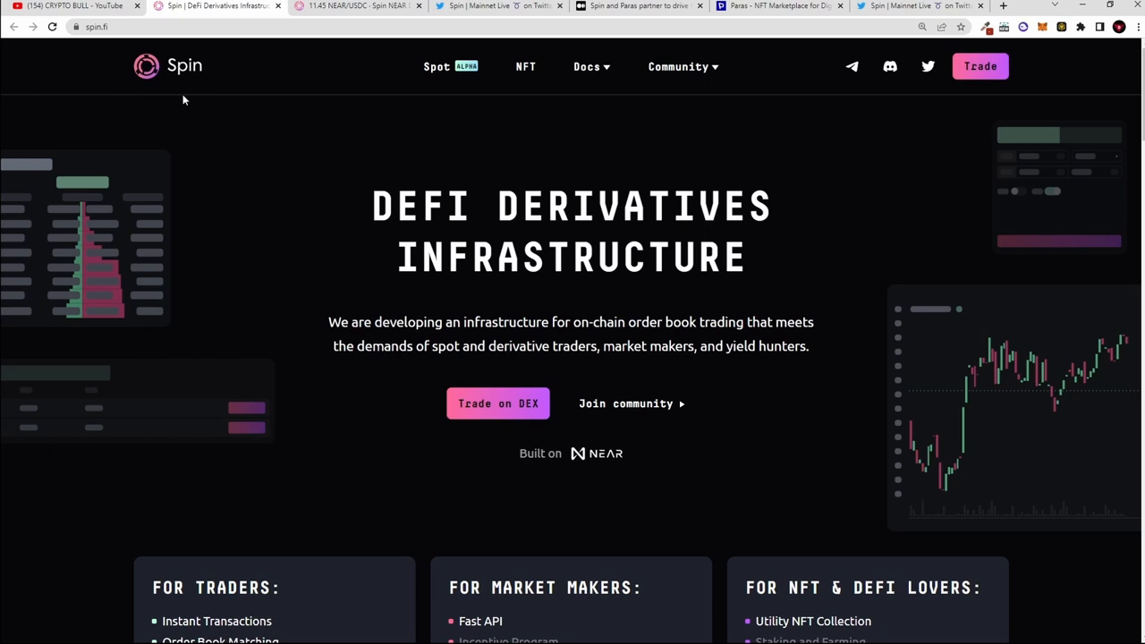
mouse_move(211, 118)
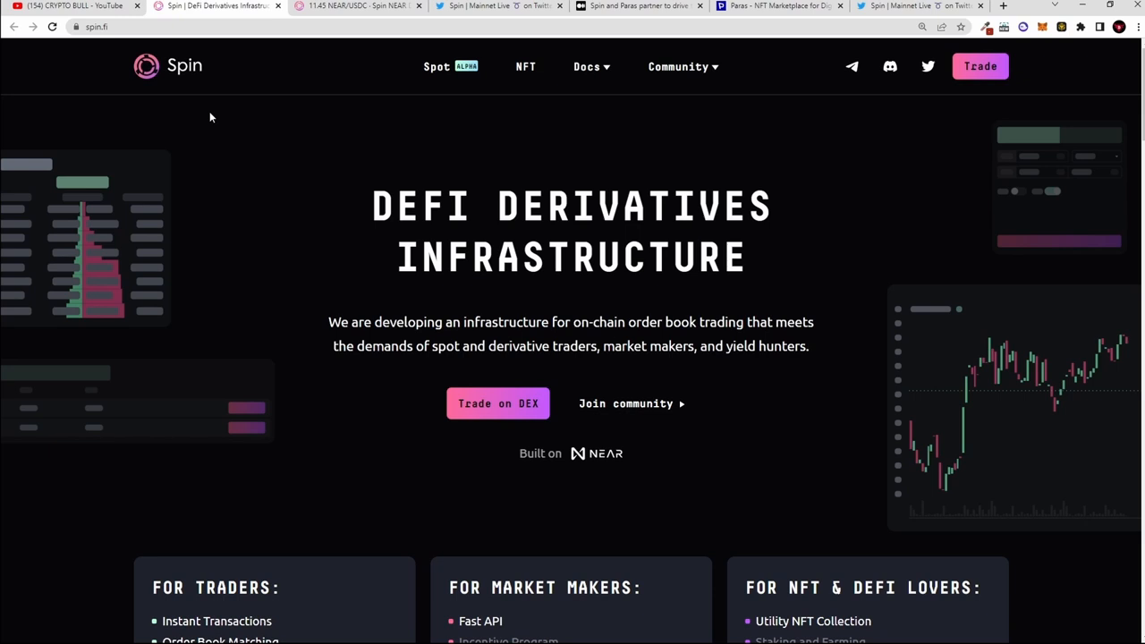
mouse_move(219, 118)
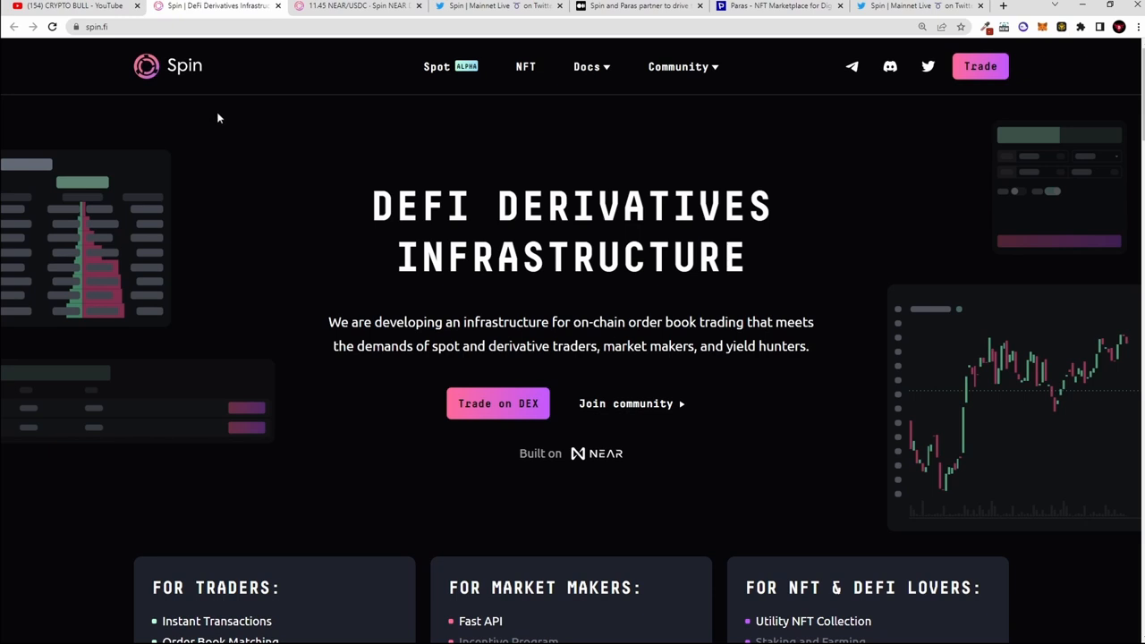
mouse_move(286, 132)
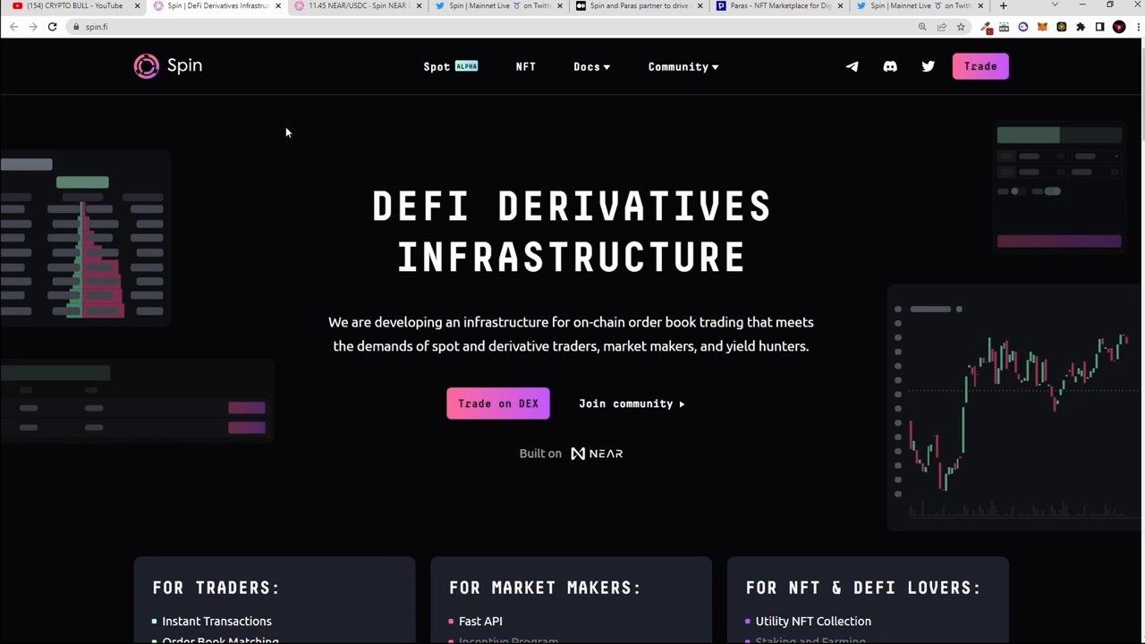
mouse_move(338, 263)
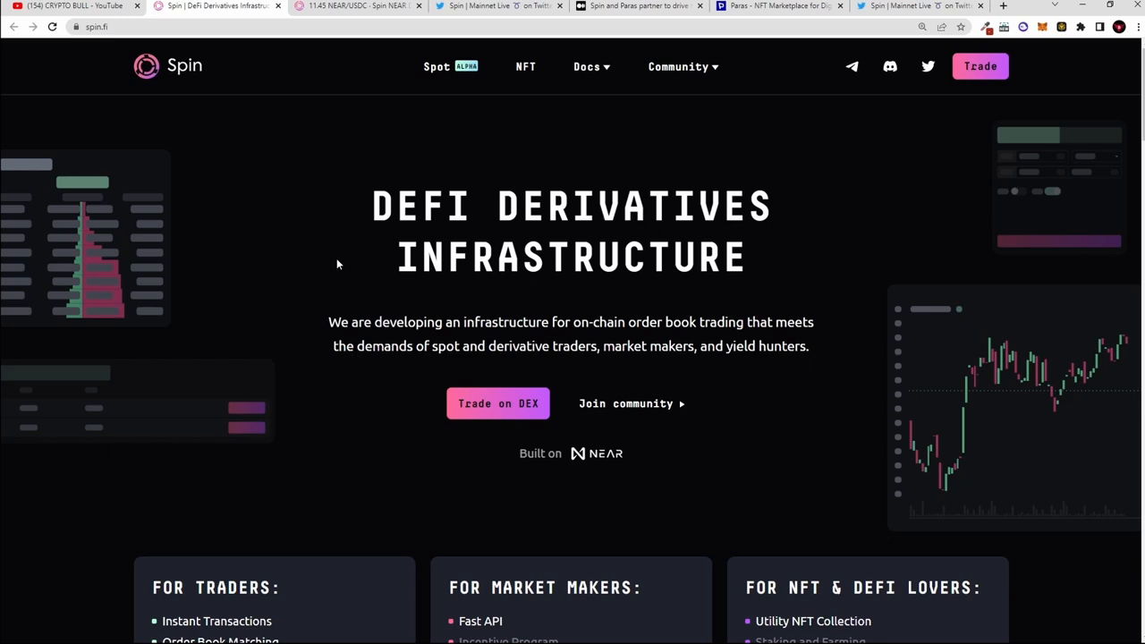
scroll("down", 3)
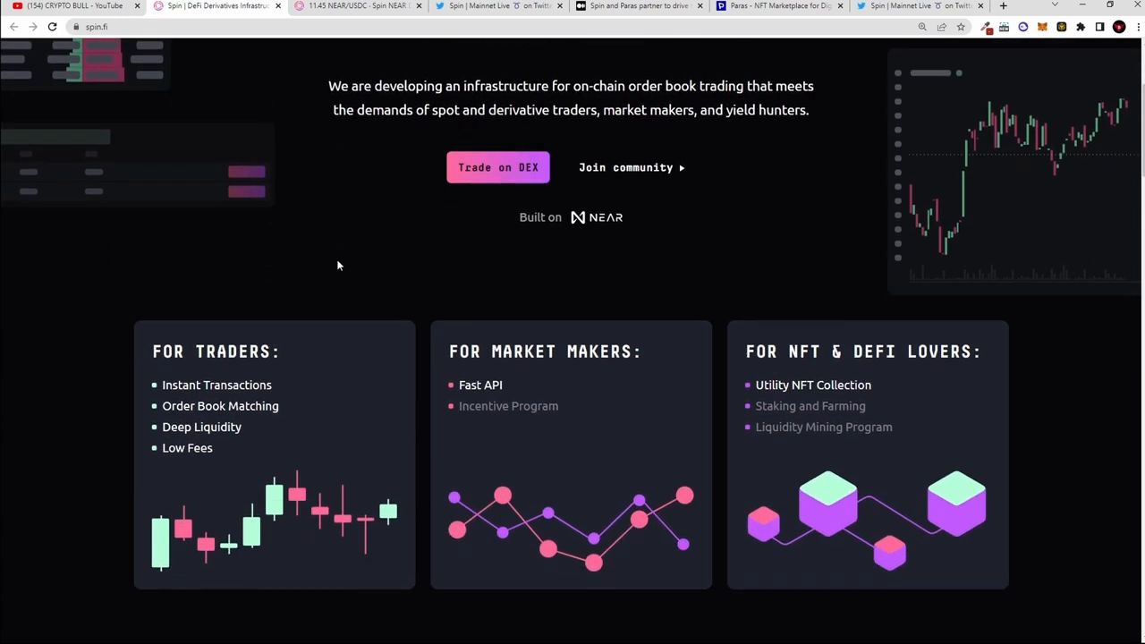